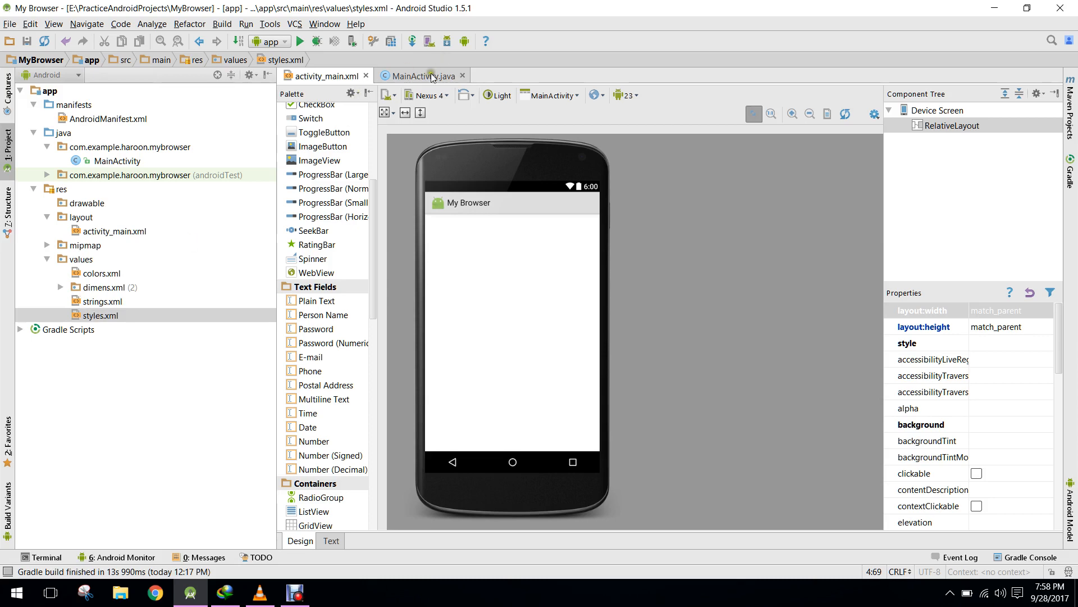
# Check the MainActivity code and the NoActionBar theme in the app's styles file
pyautogui.click(420, 76)
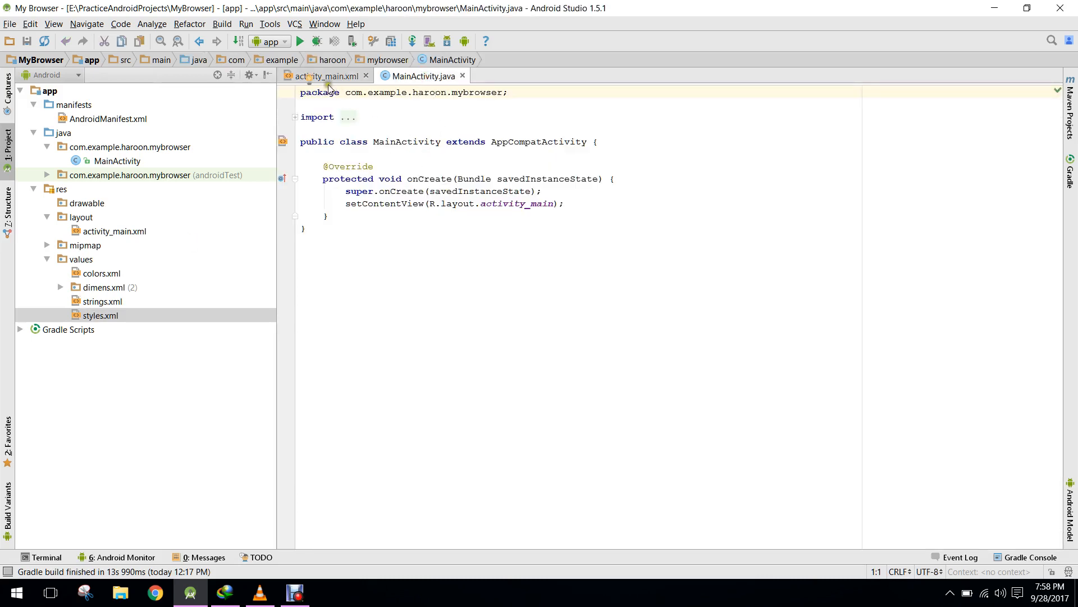
pyautogui.click(325, 75)
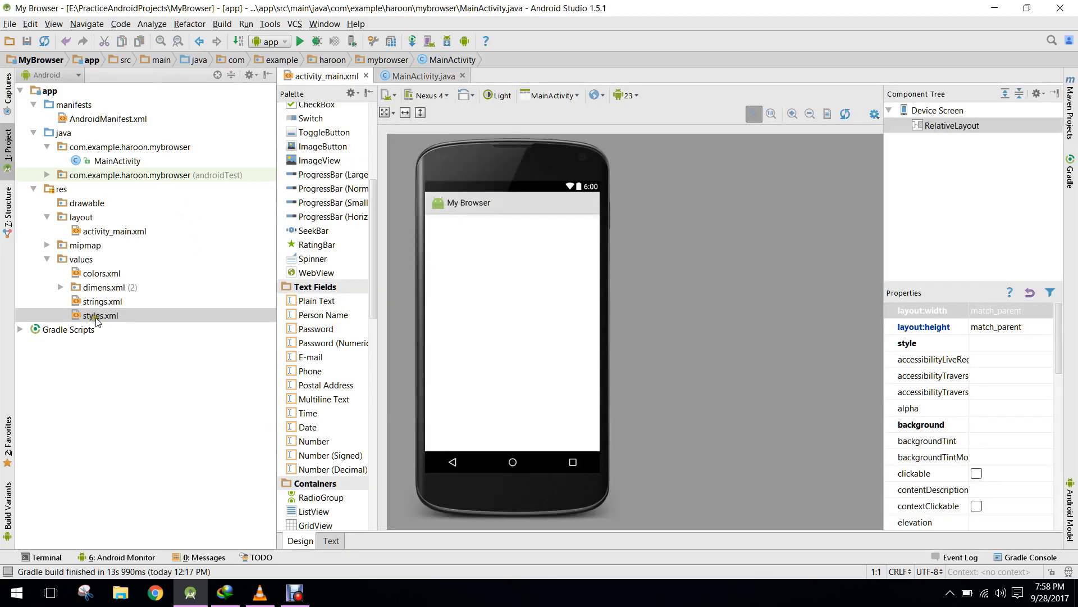
pyautogui.doubleClick(100, 314)
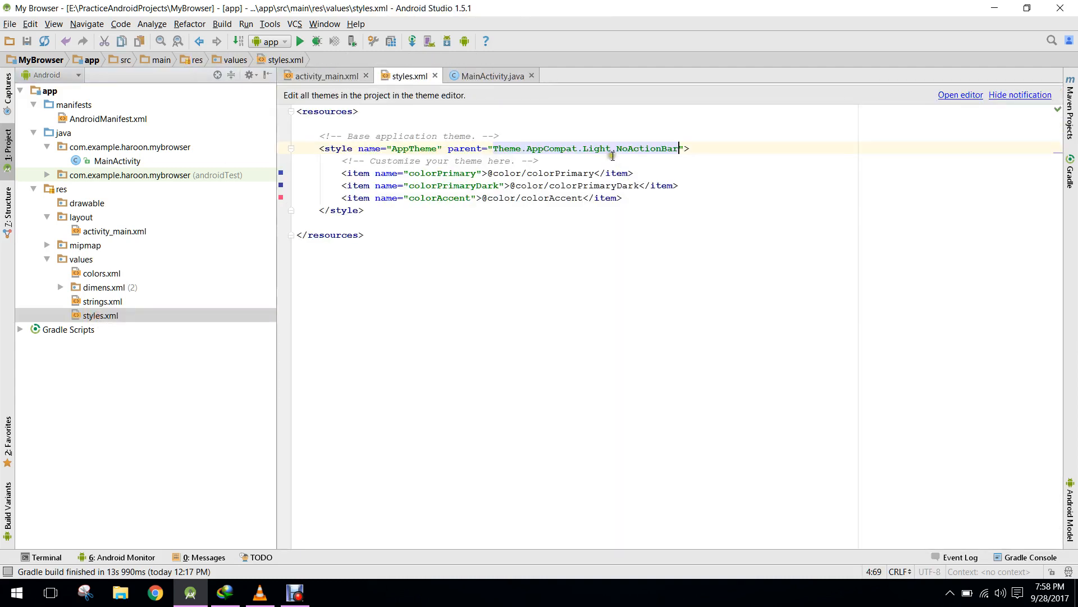
pyautogui.doubleClick(625, 148)
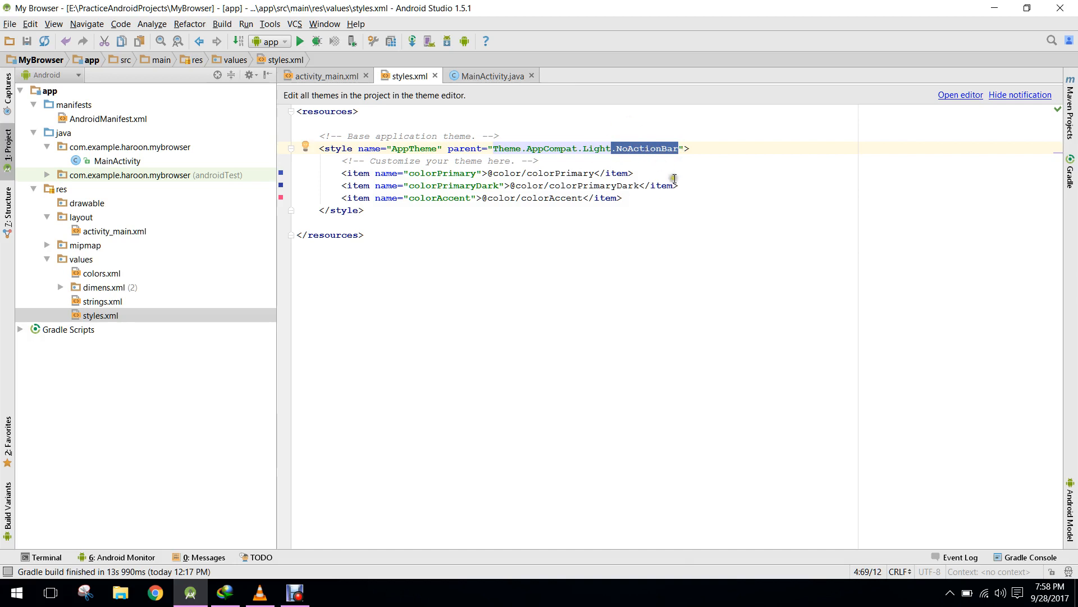
pyautogui.moveTo(433, 75)
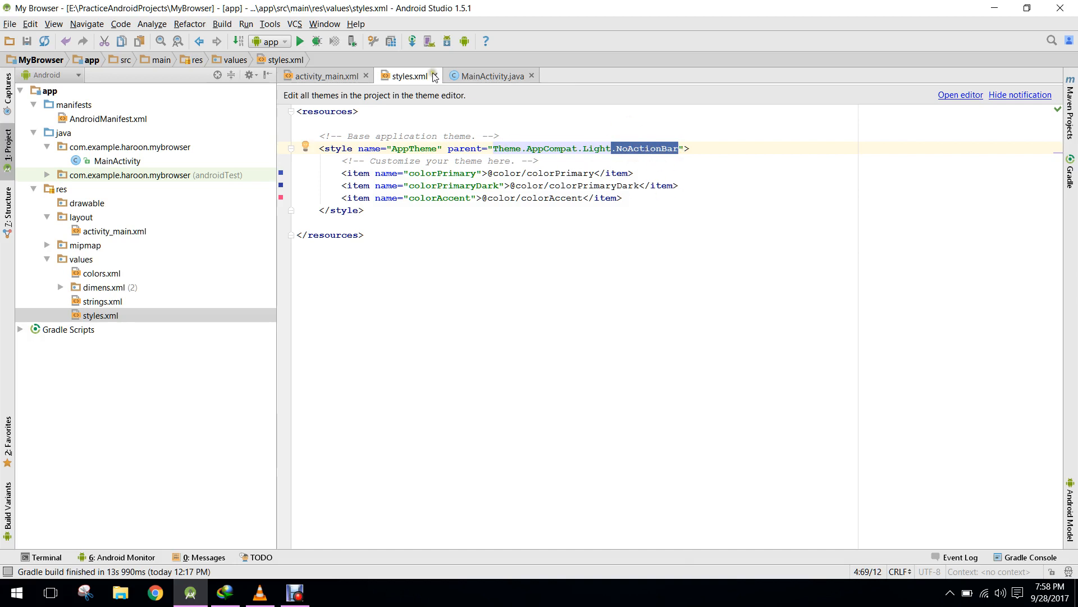
pyautogui.click(434, 75)
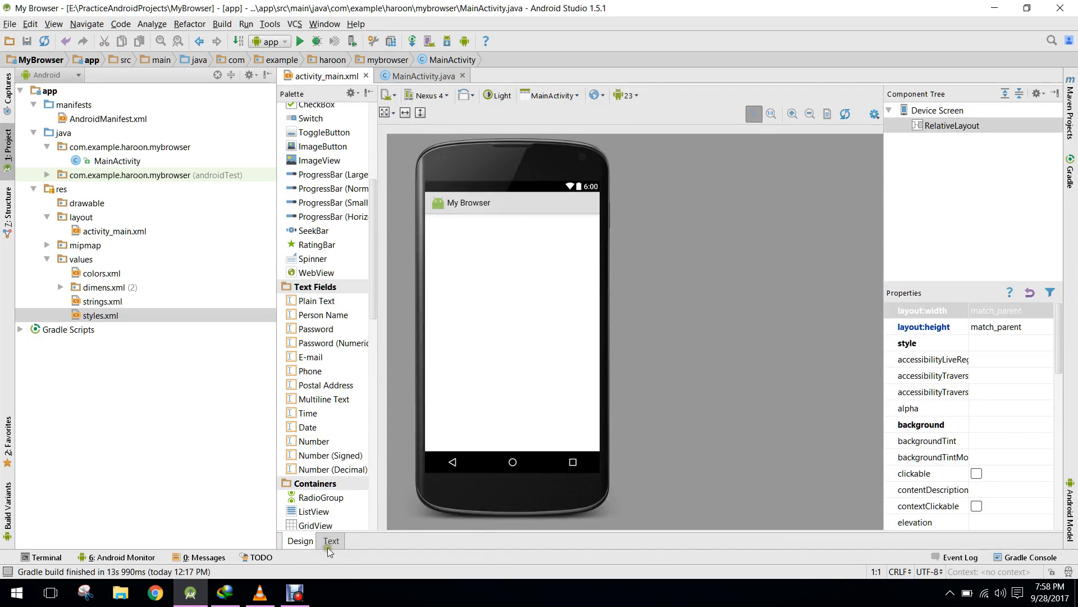
# Delete the four padding attributes and stretch the text field across to the GO button
pyautogui.click(330, 540)
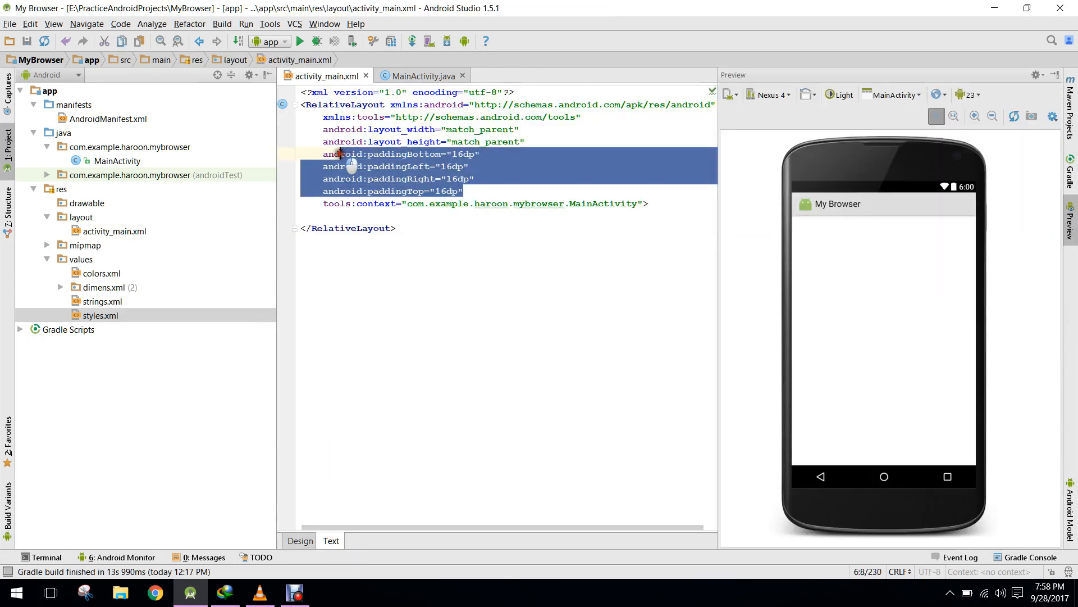
pyautogui.press('Delete')
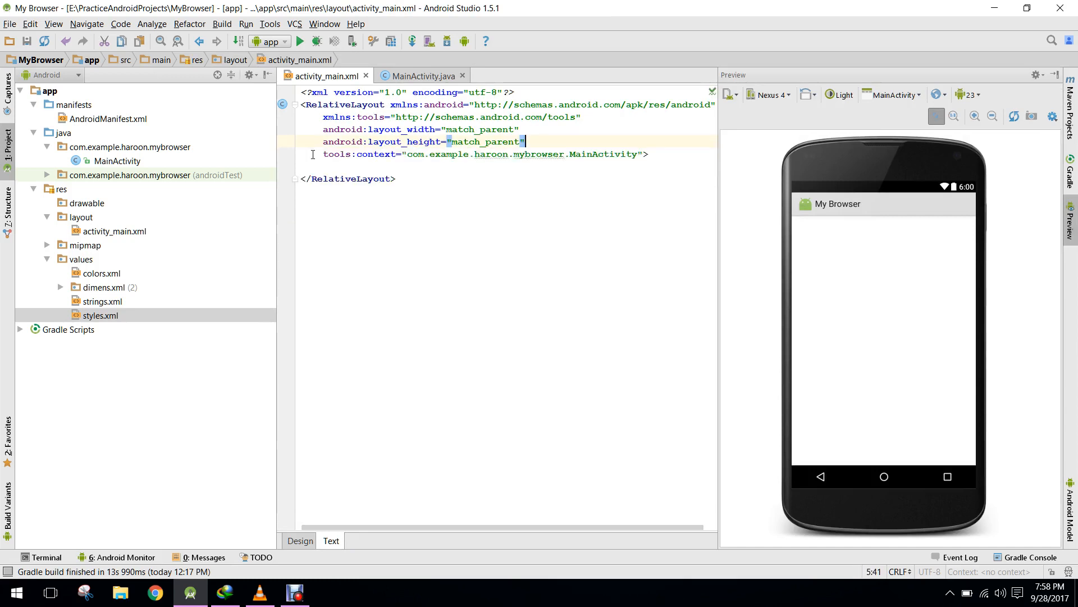
pyautogui.click(299, 540)
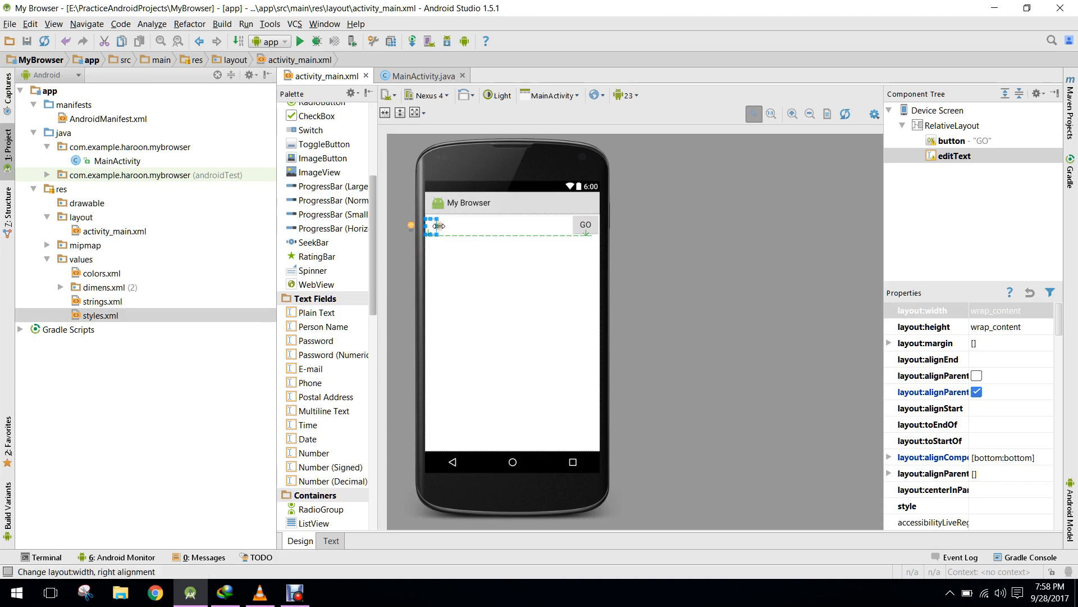
pyautogui.moveTo(438, 226); pyautogui.dragTo(544, 230)
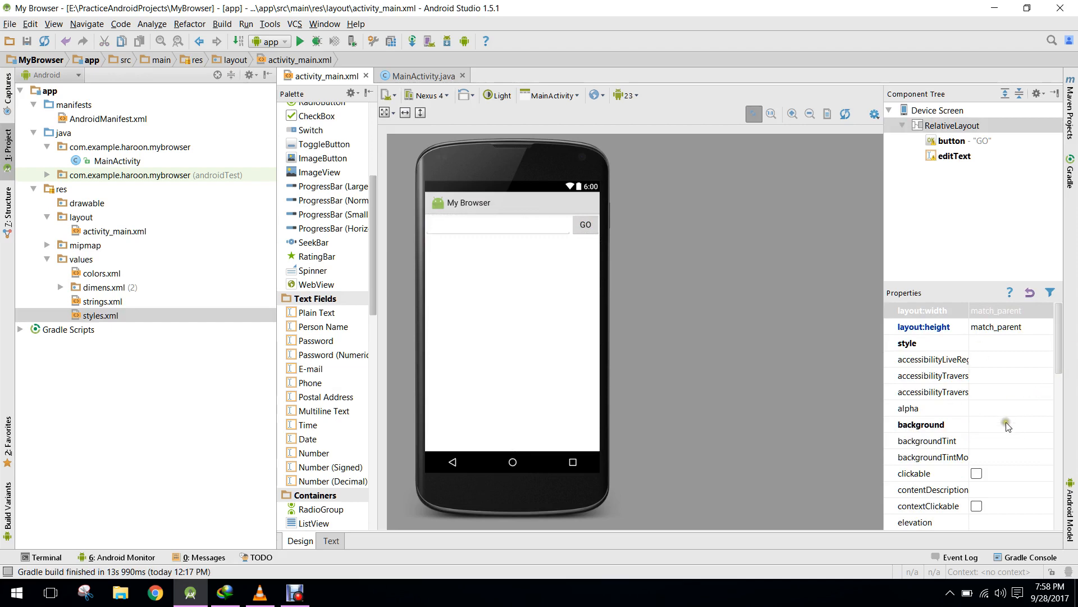
# Set the layout background to a medium blue from the Color picker
pyautogui.click(1004, 425)
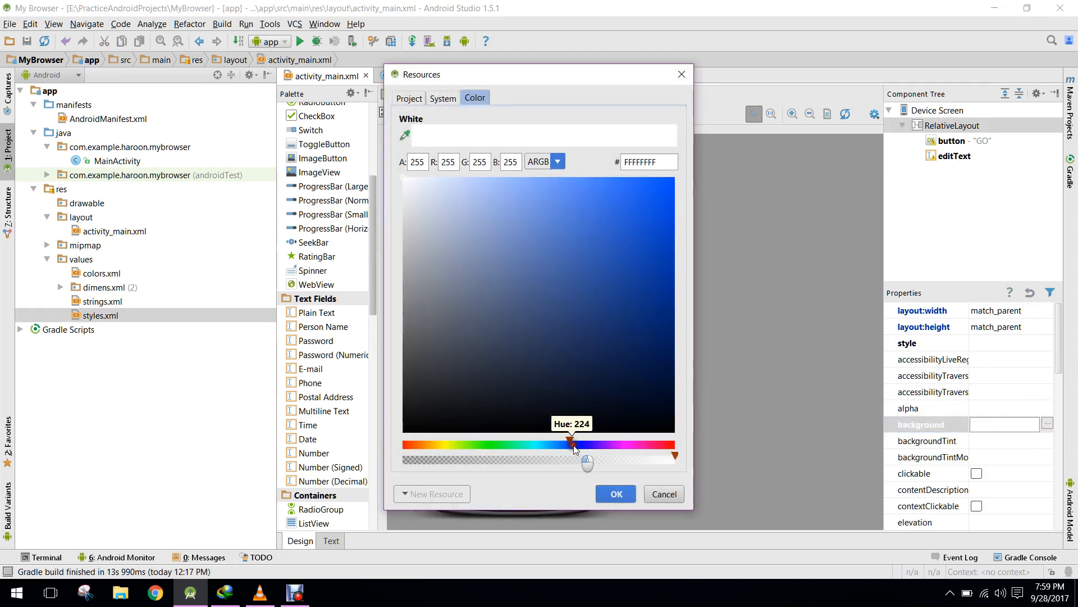
pyautogui.click(561, 216)
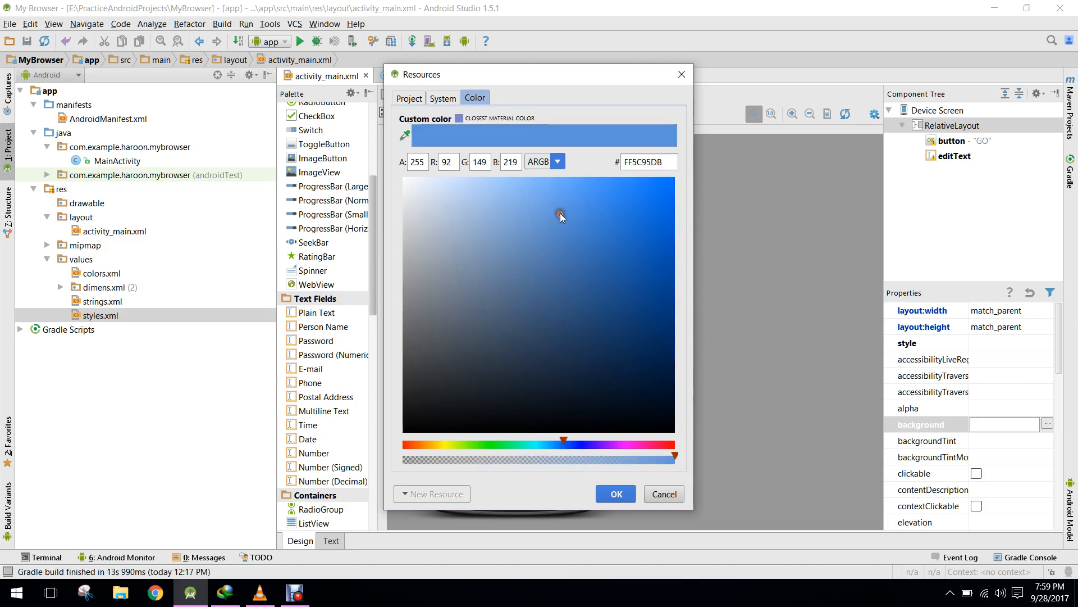
pyautogui.click(615, 494)
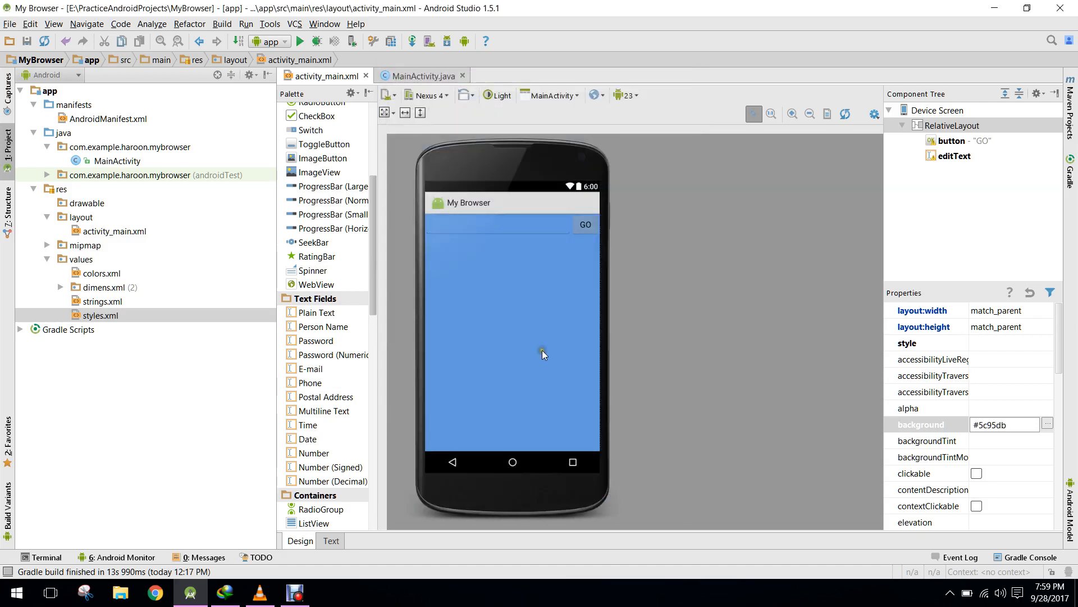
pyautogui.click(495, 226)
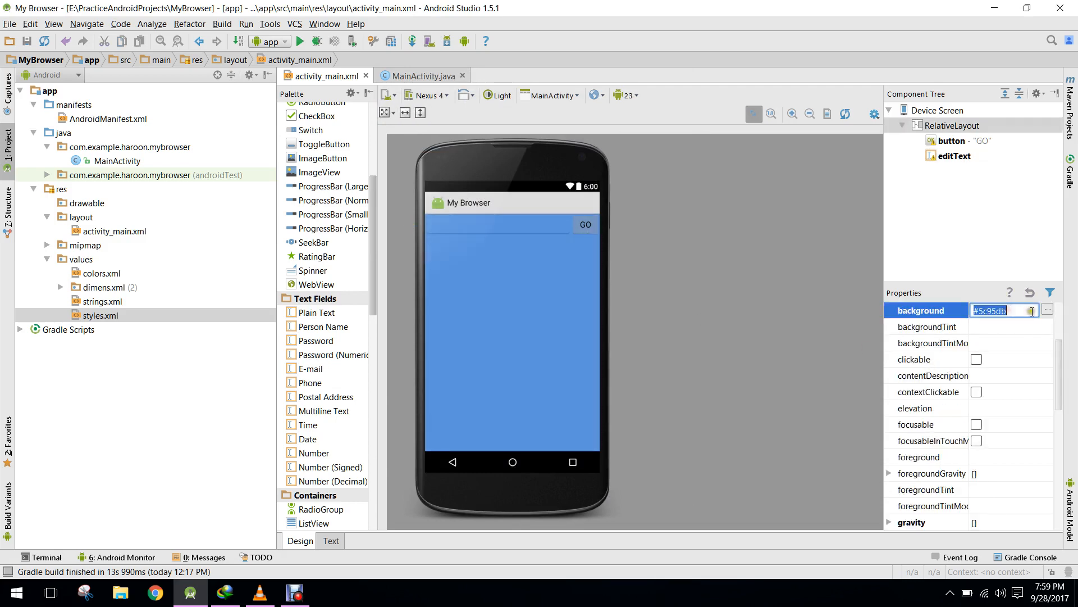
# Change the layout background to the lighter pale blue #c5d5ea
pyautogui.click(1047, 310)
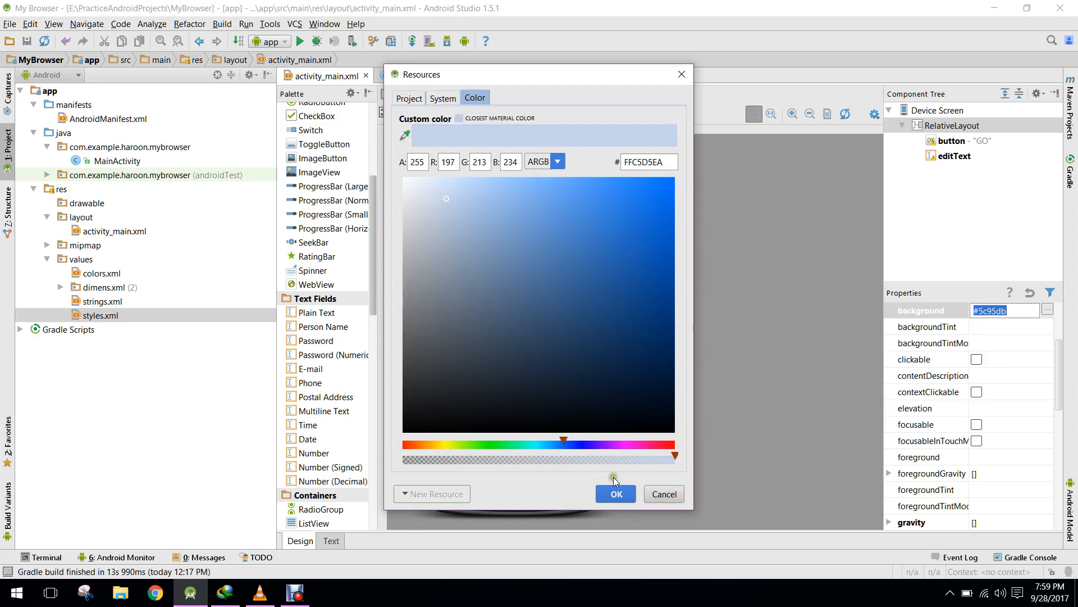
pyautogui.click(614, 494)
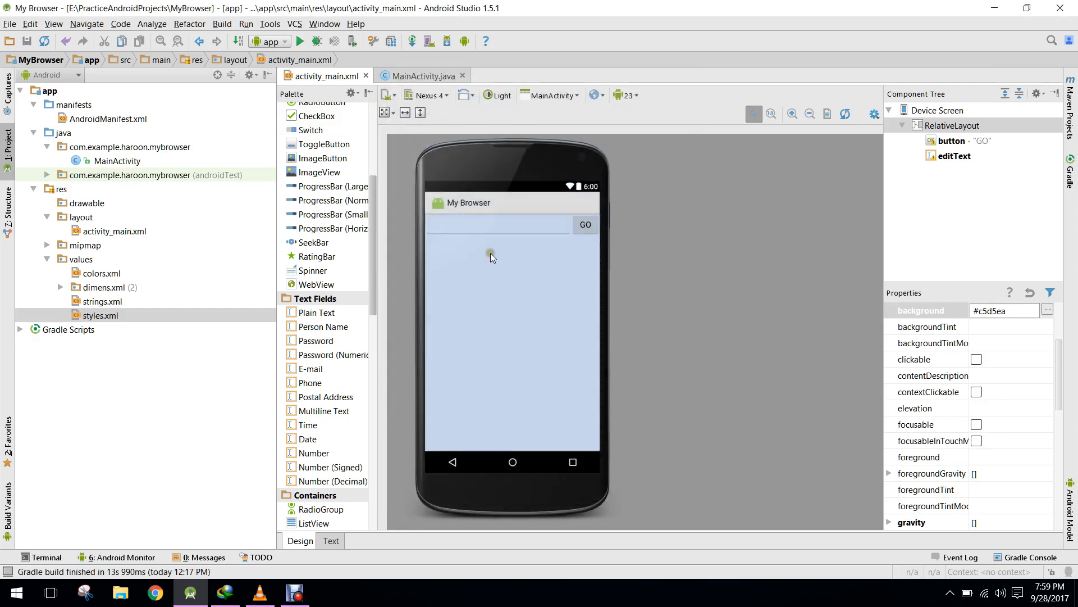
pyautogui.click(496, 227)
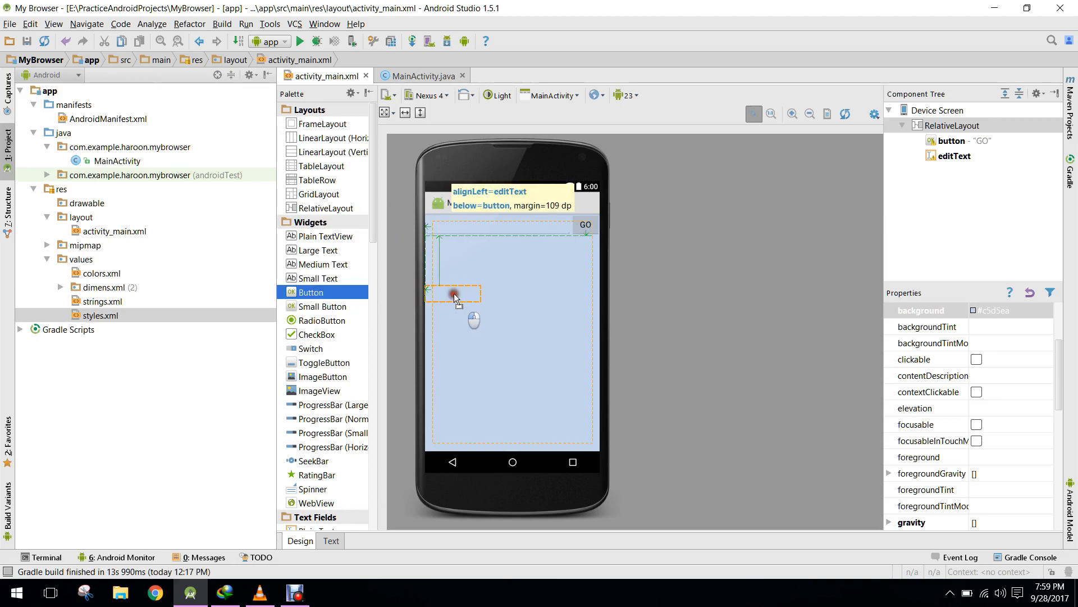
# Drag Button widgets into a first row of three below the URL field and start a second row
pyautogui.moveTo(310, 292); pyautogui.dragTo(452, 296)
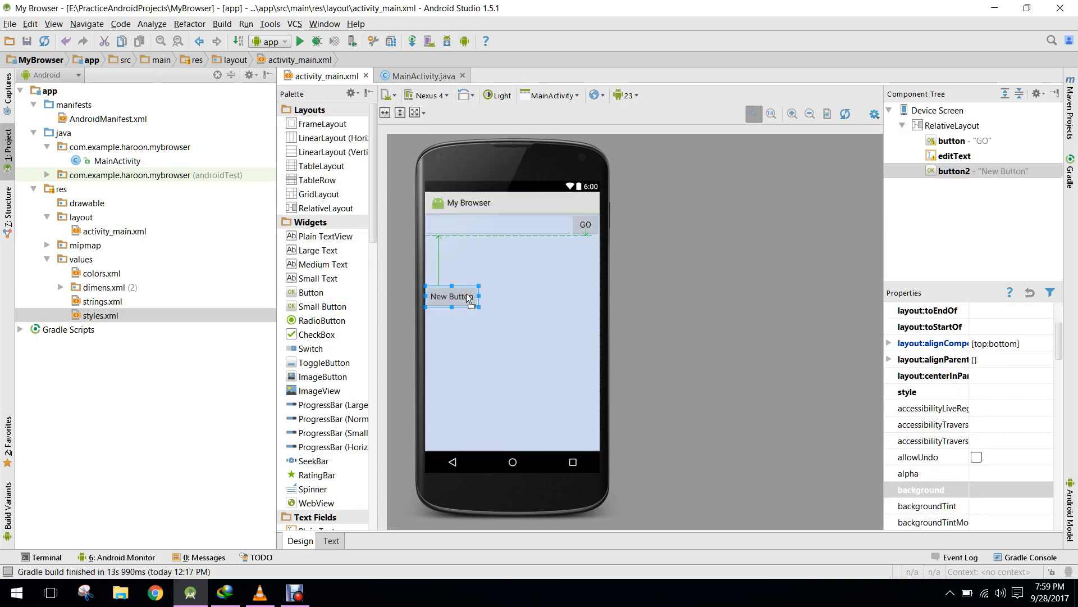
pyautogui.moveTo(310, 292); pyautogui.dragTo(515, 307)
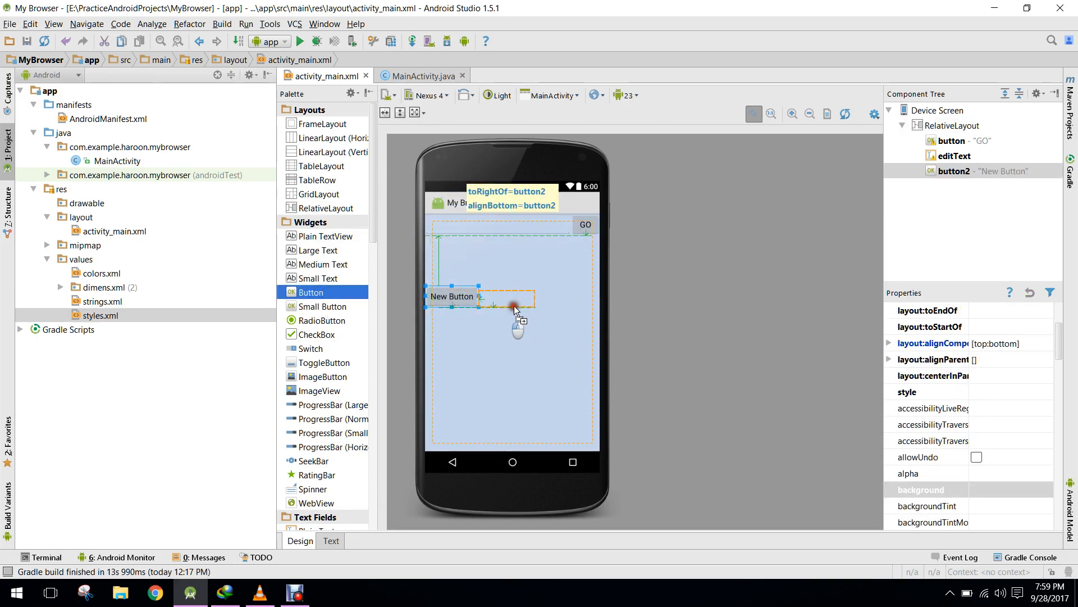
pyautogui.moveTo(310, 292); pyautogui.dragTo(512, 296)
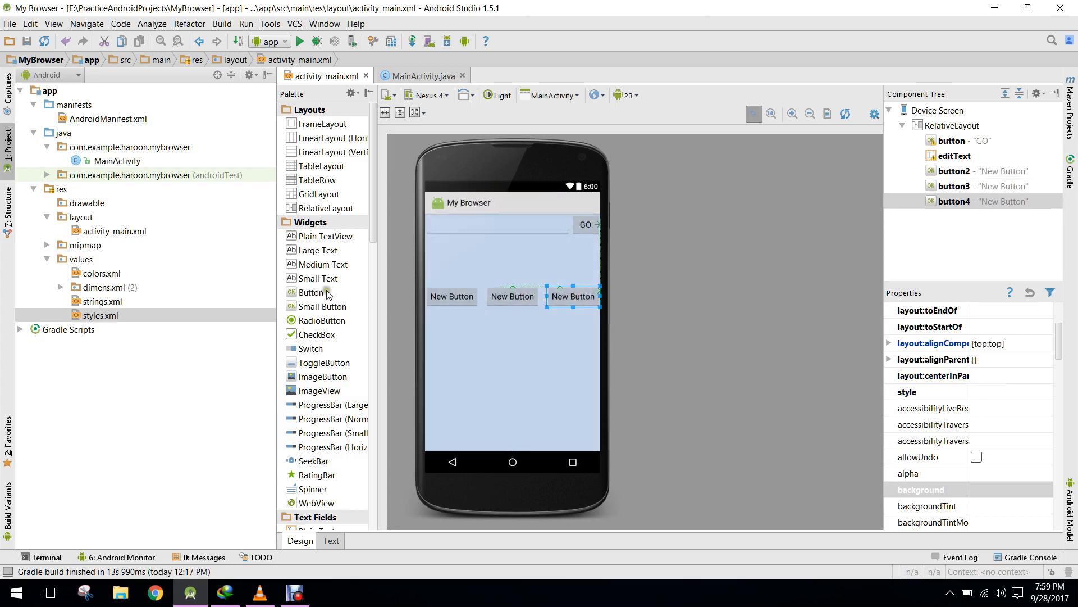
pyautogui.moveTo(311, 292); pyautogui.dragTo(453, 333)
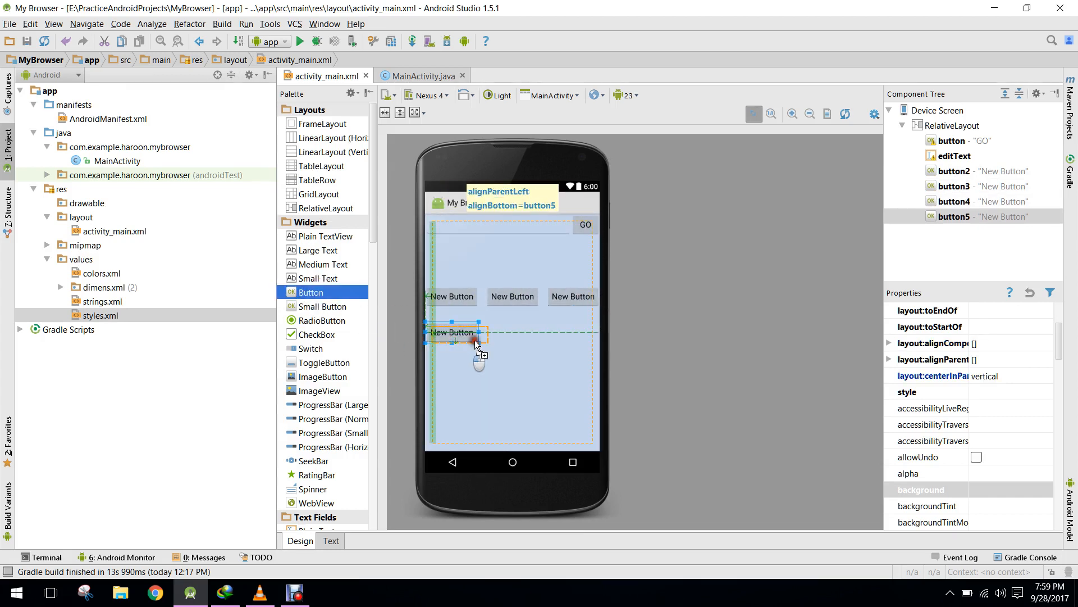
pyautogui.moveTo(454, 333); pyautogui.dragTo(519, 340)
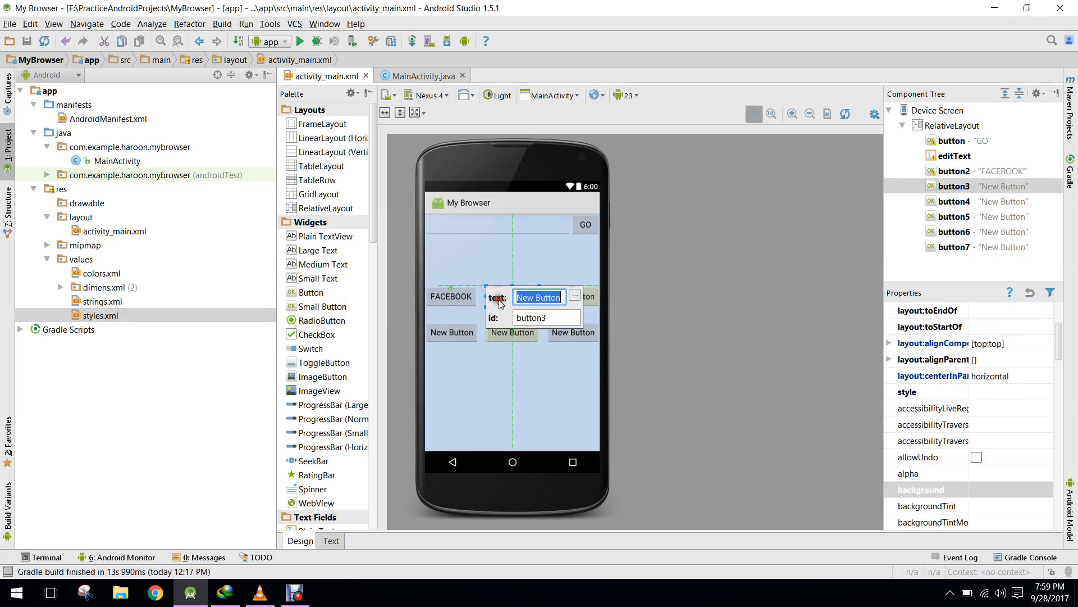
# Label buttons YOUTUBE, SNAPCHAT and GOOGLE via their quick-edit popups
pyautogui.write('YOUTUBE')
pyautogui.write('TWITTER')
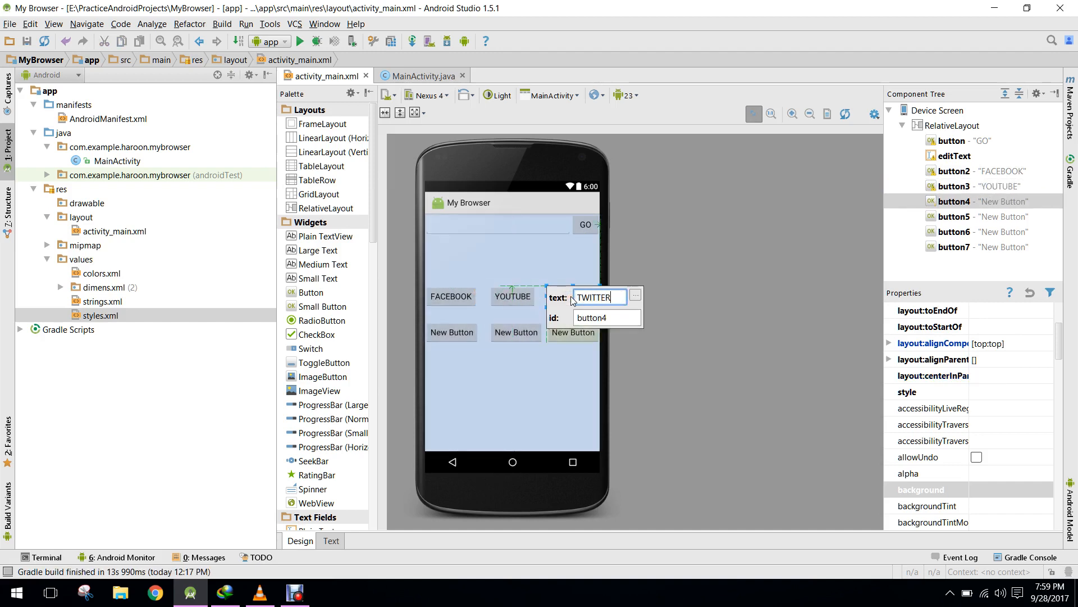
pyautogui.click(452, 333)
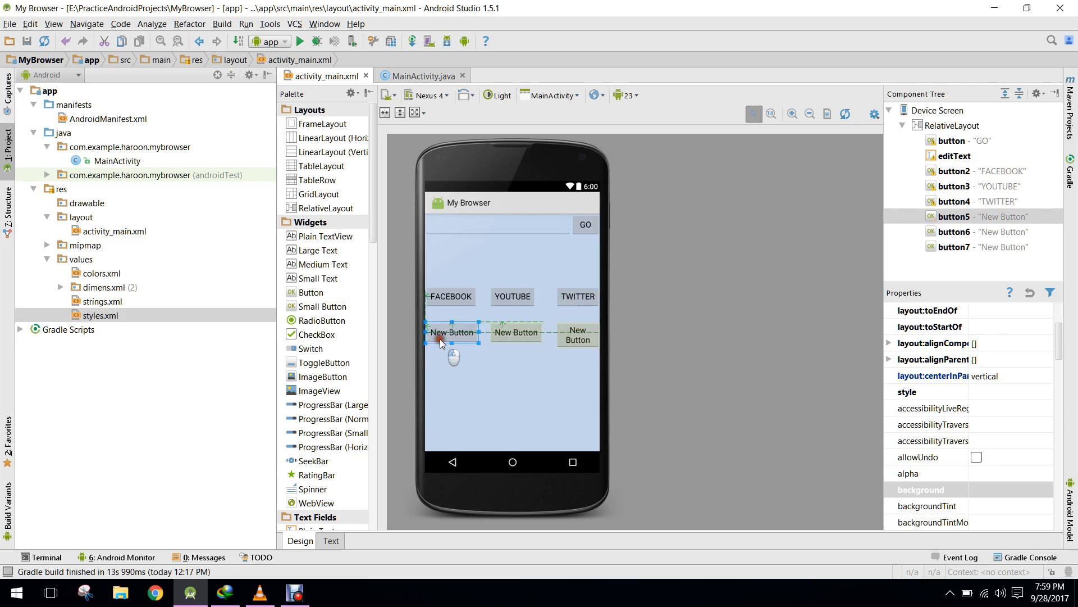
pyautogui.write('SNAPCHA')
pyautogui.write('G')
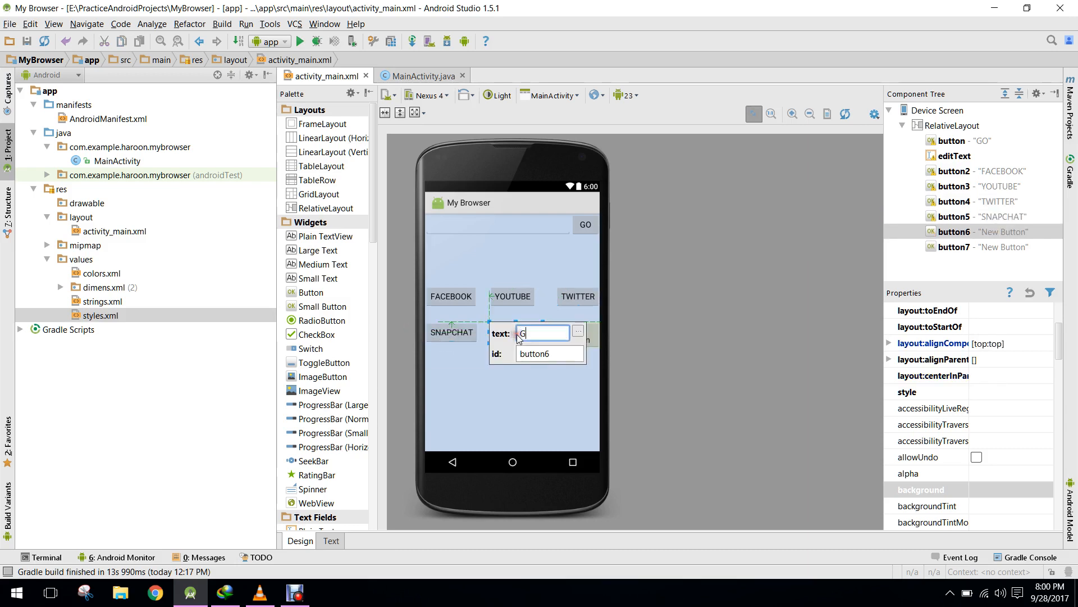
pyautogui.write('OOGLE')
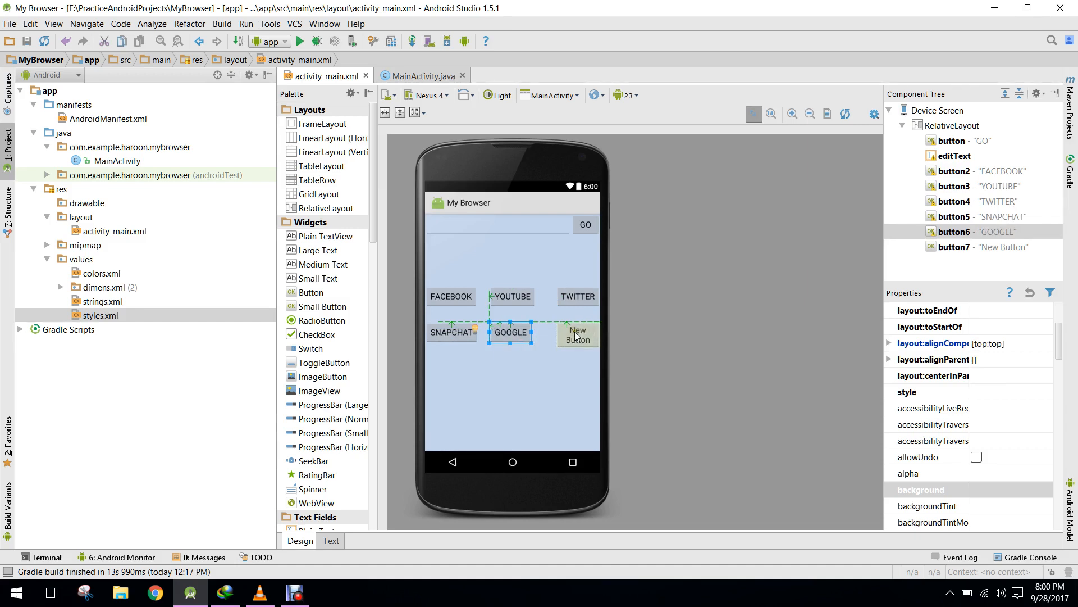
# Label the last remaining button INSTAGRAM
pyautogui.click(578, 335)
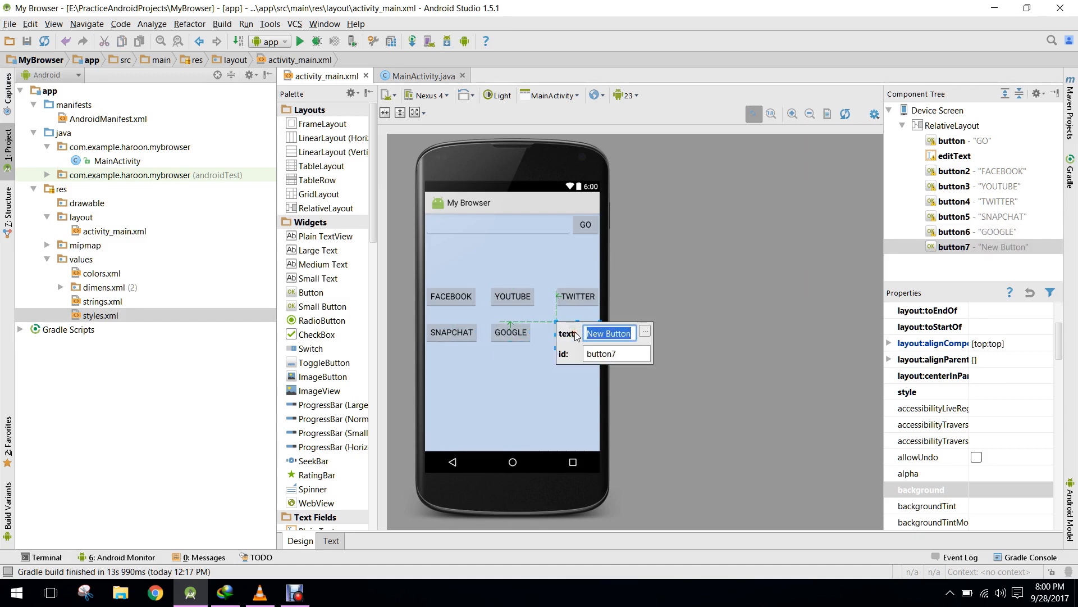
pyautogui.write('INST')
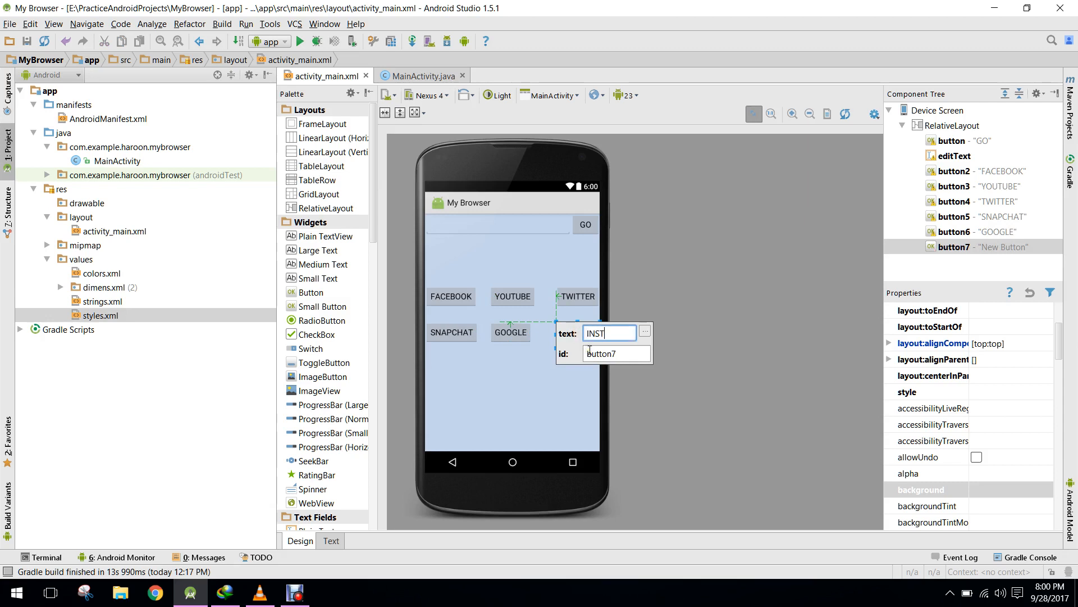
pyautogui.write('INSTAGRAM')
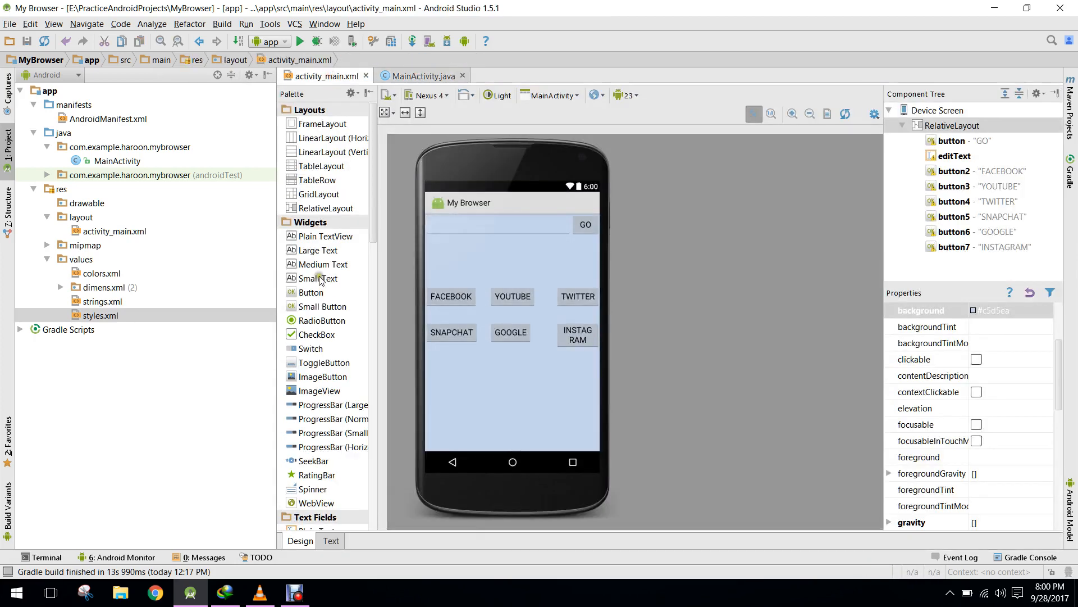
# Create a new empty activity named UrlSearchActivity from the project tree's New menu
pyautogui.rightClick(117, 160)
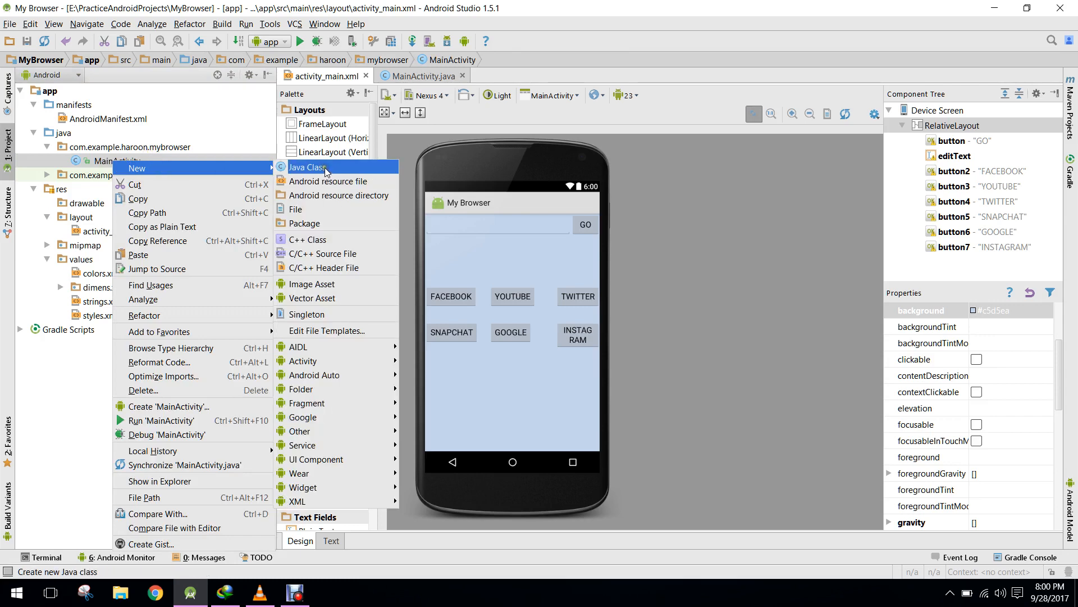
pyautogui.moveTo(303, 361)
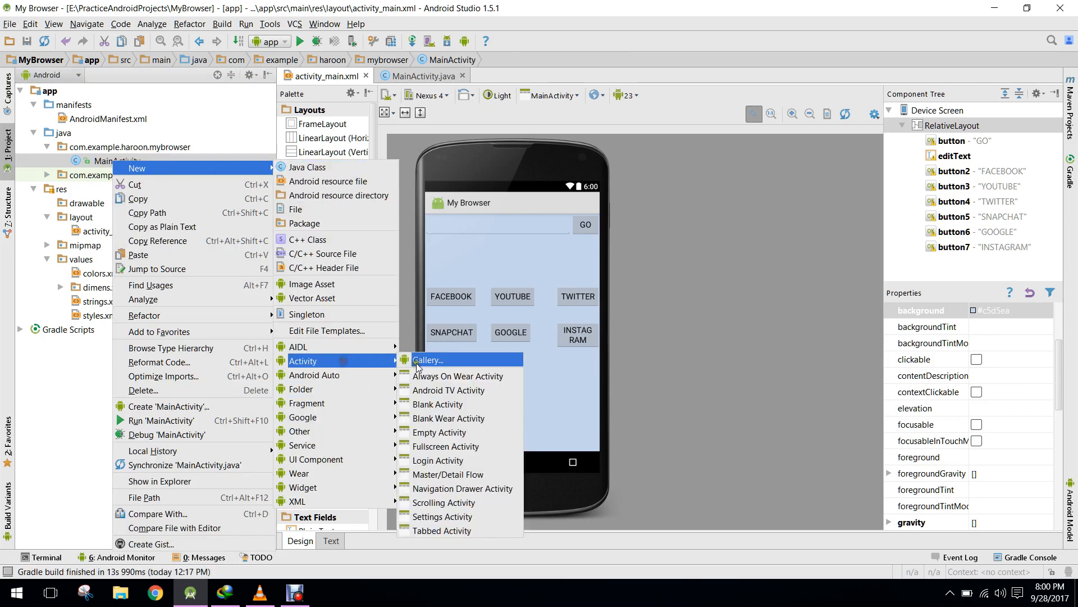
pyautogui.click(438, 432)
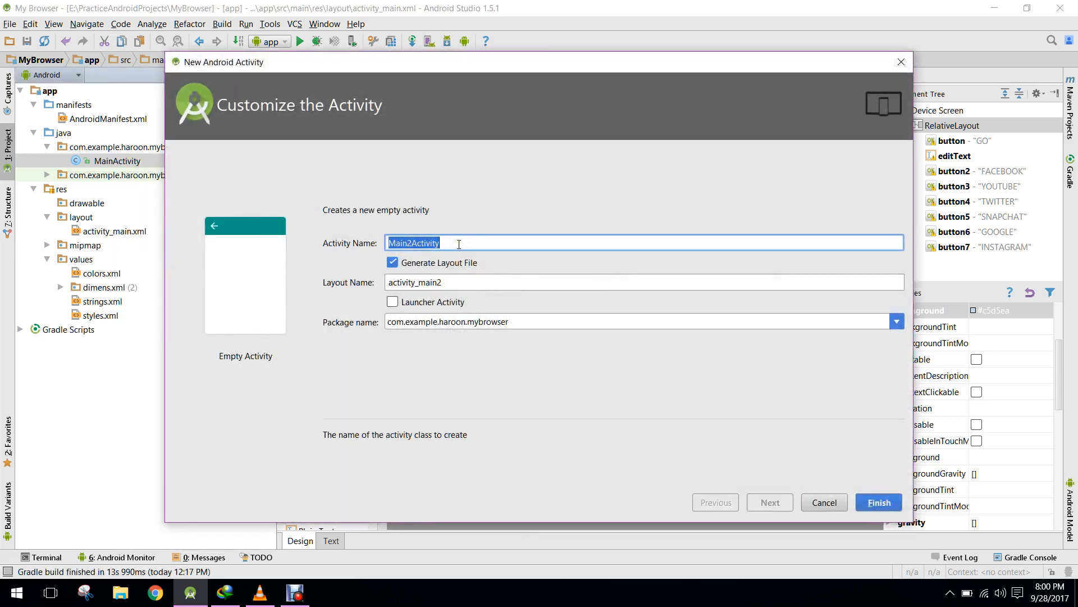
pyautogui.write('UrlSear')
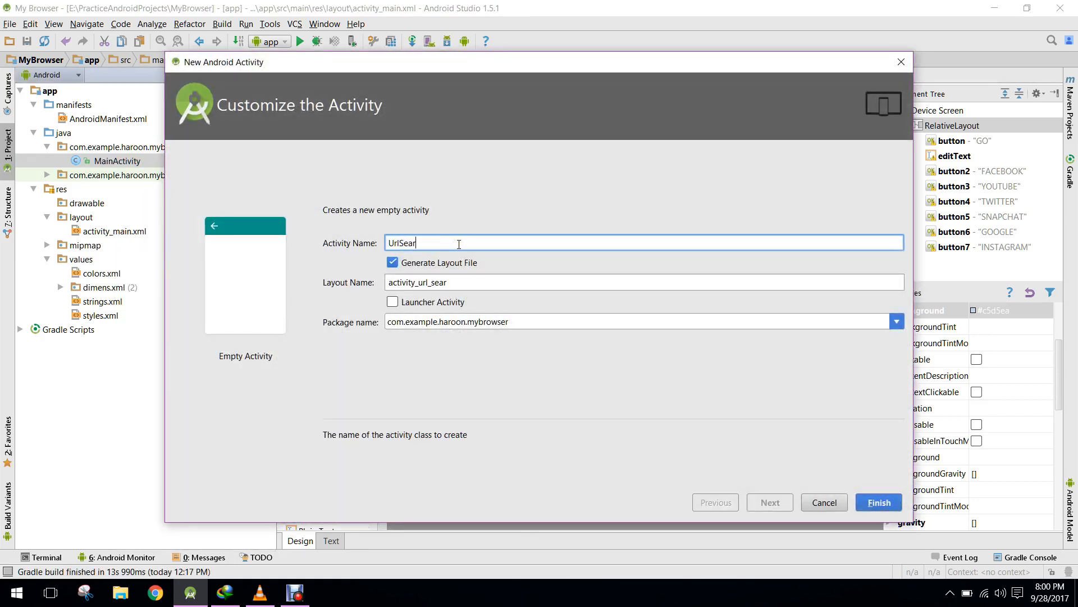
pyautogui.write('chActivity')
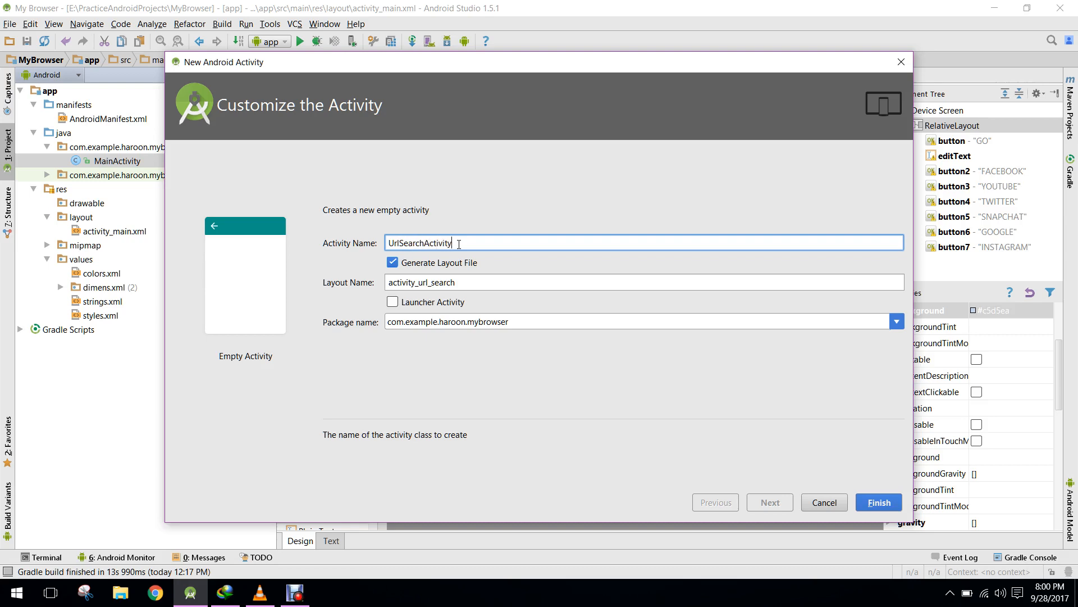
pyautogui.click(878, 502)
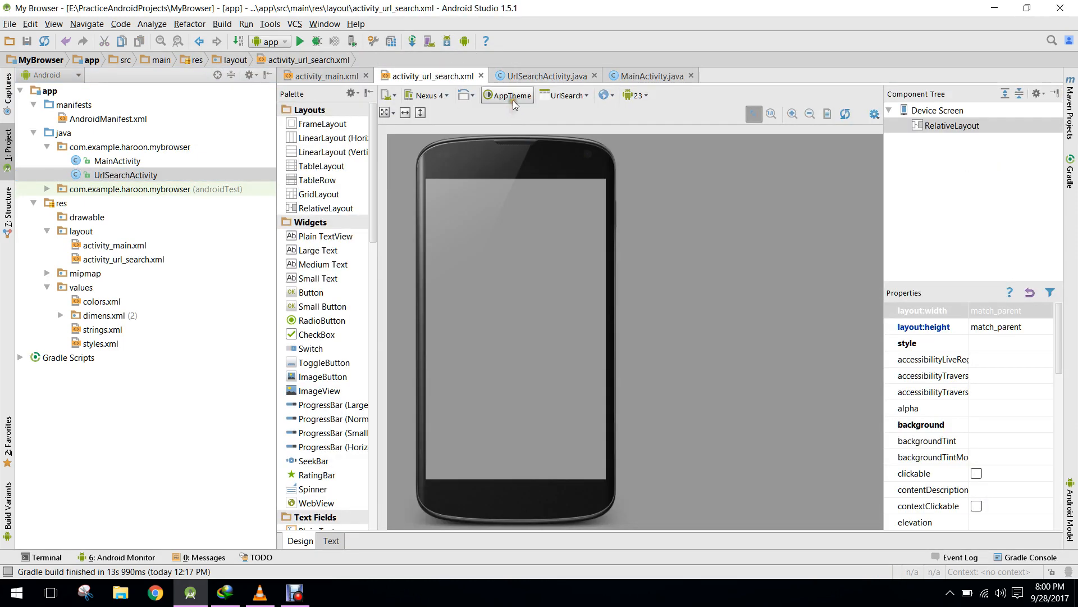
# Apply the Holo Light preview theme and show the url search layout's XML source
pyautogui.click(508, 94)
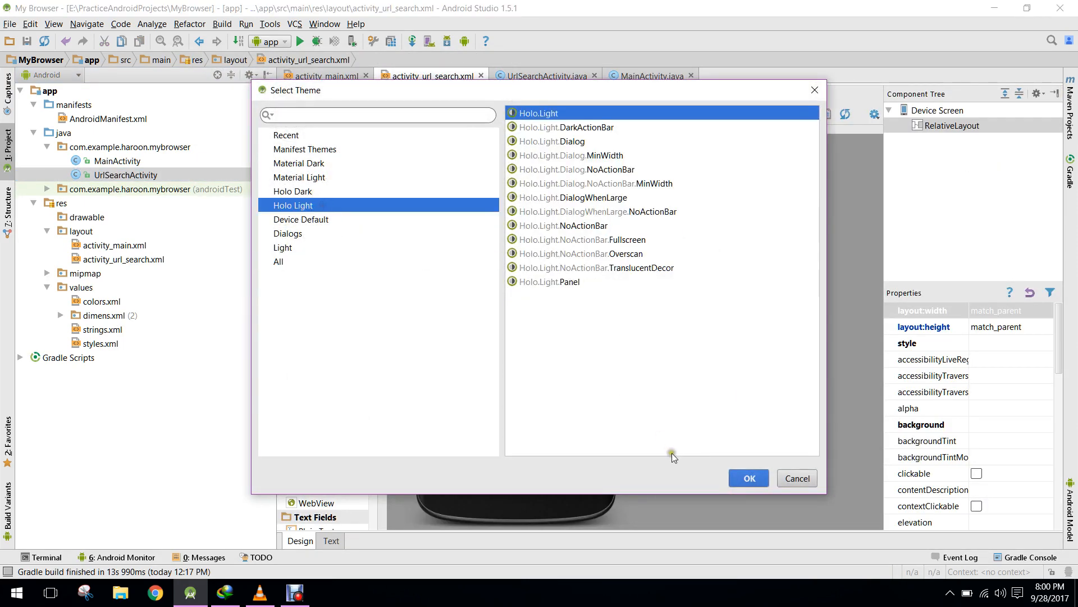
pyautogui.click(748, 478)
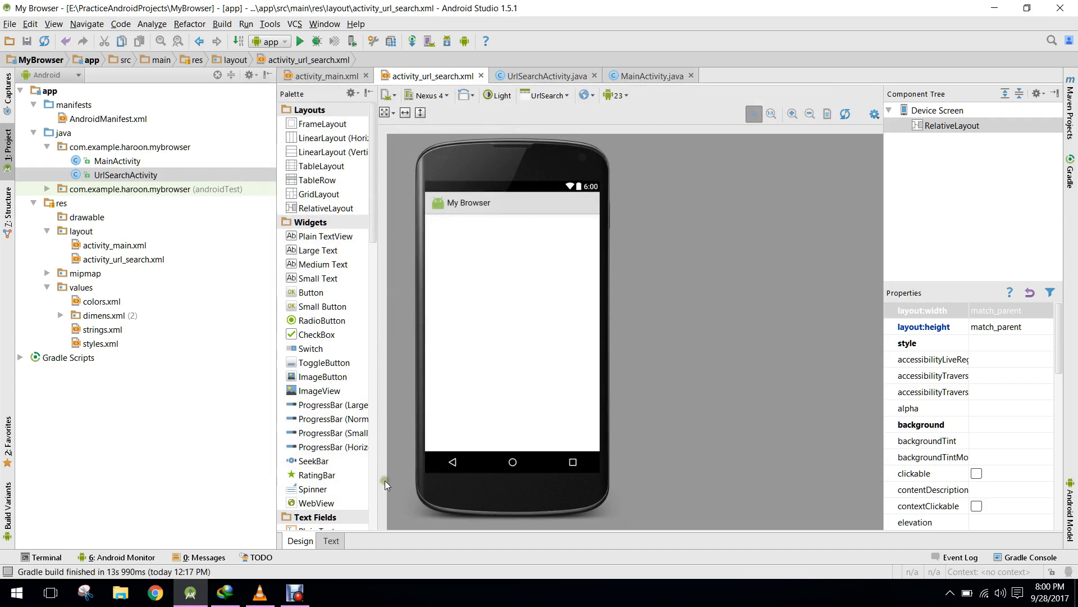
pyautogui.click(330, 540)
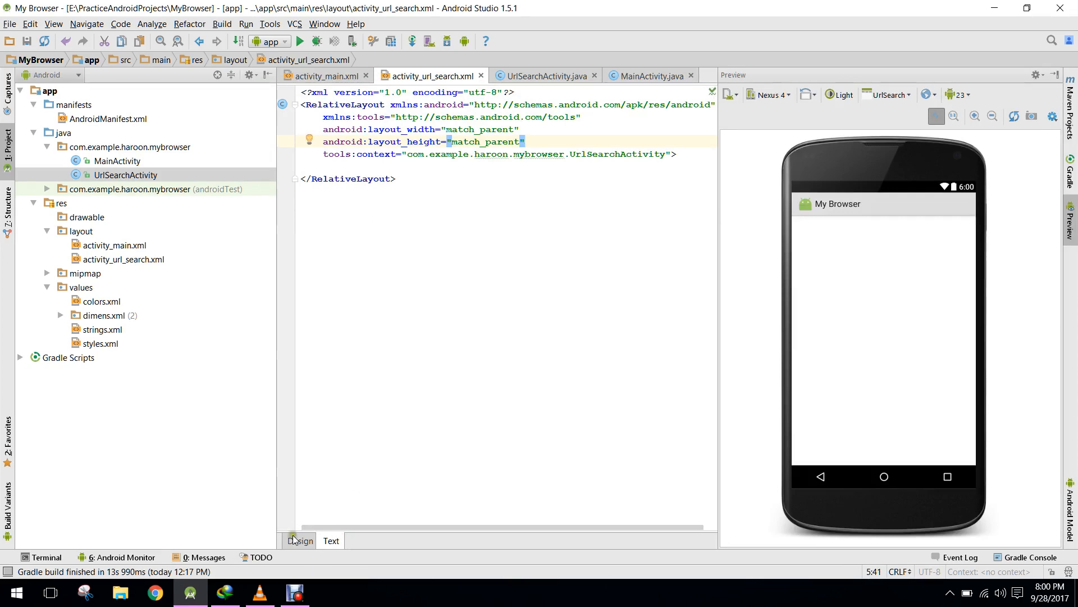
# Copy the widget XML from activity_main.xml and paste it into activity_url_search.xml's RelativeLayout
pyautogui.click(324, 76)
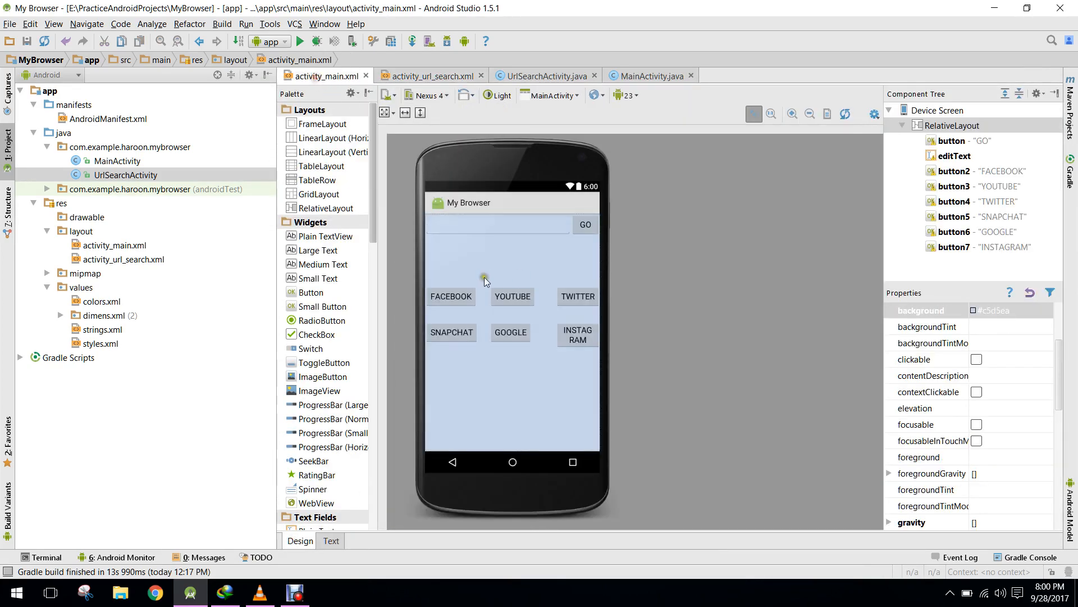
pyautogui.click(330, 540)
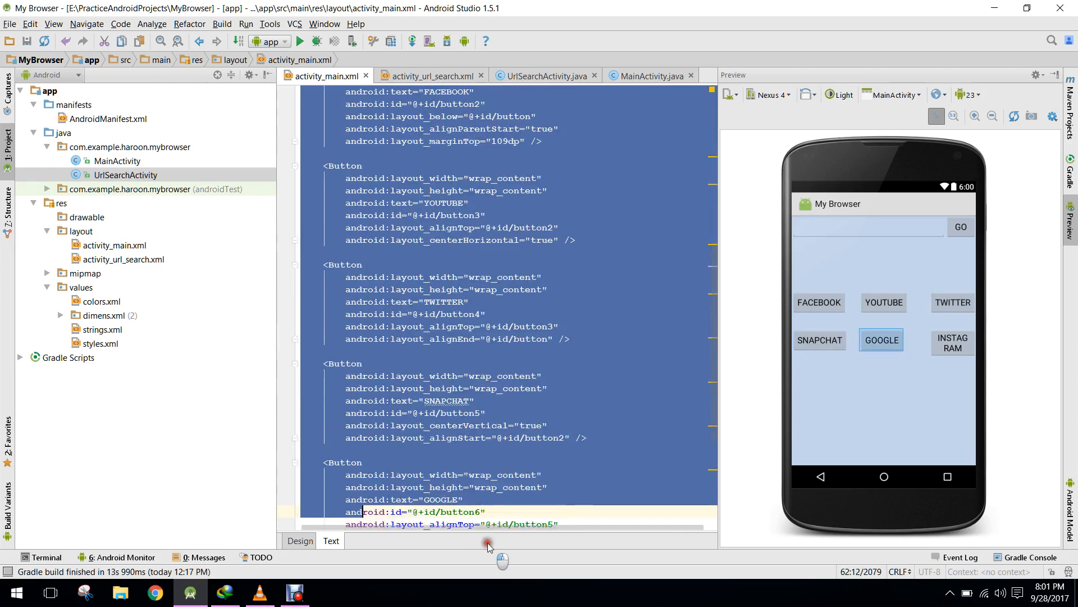
pyautogui.scroll(-3)
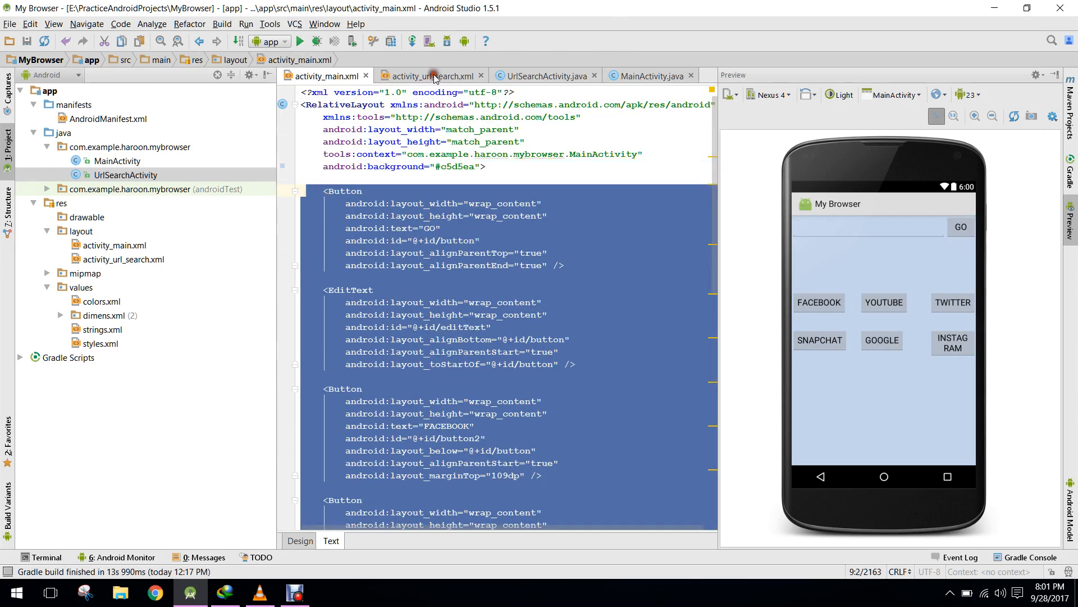
pyautogui.click(431, 75)
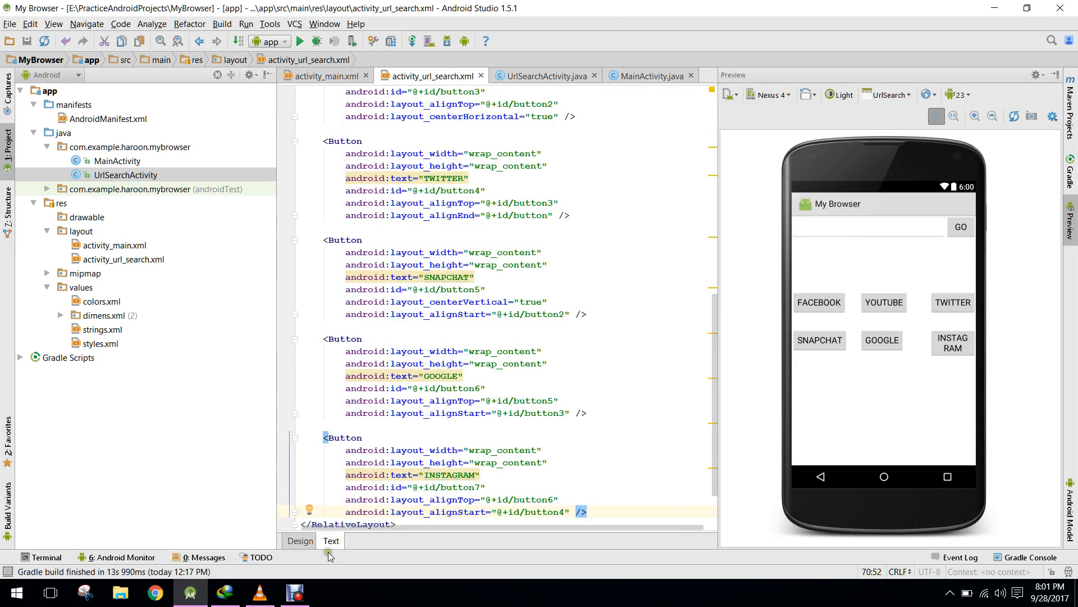
# Delete the FACEBOOK, TWITTER and other bookmark buttons from the url search design
pyautogui.click(300, 541)
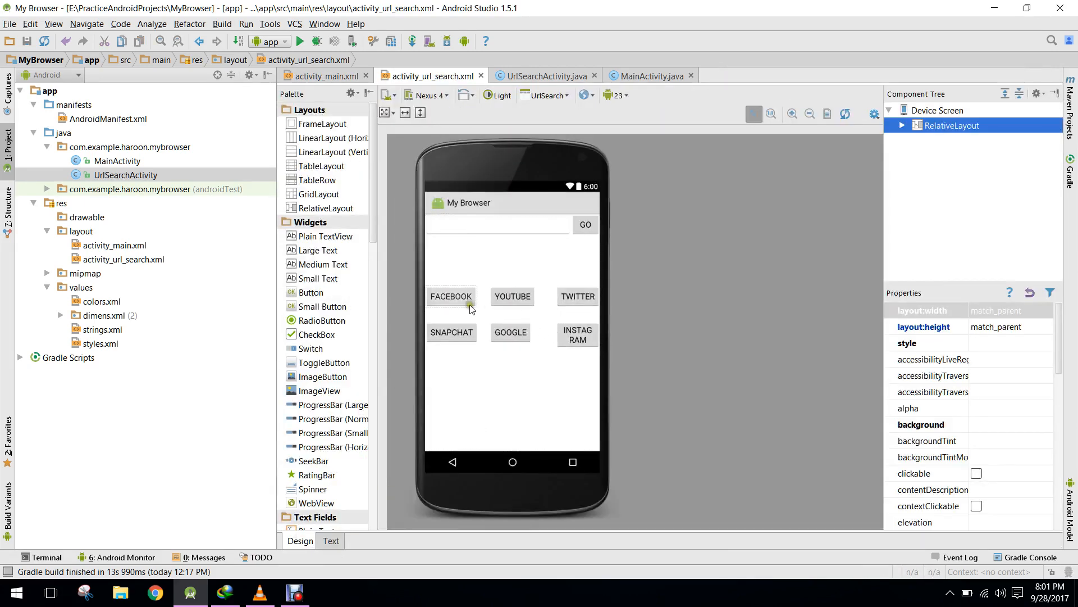
pyautogui.rightClick(450, 297)
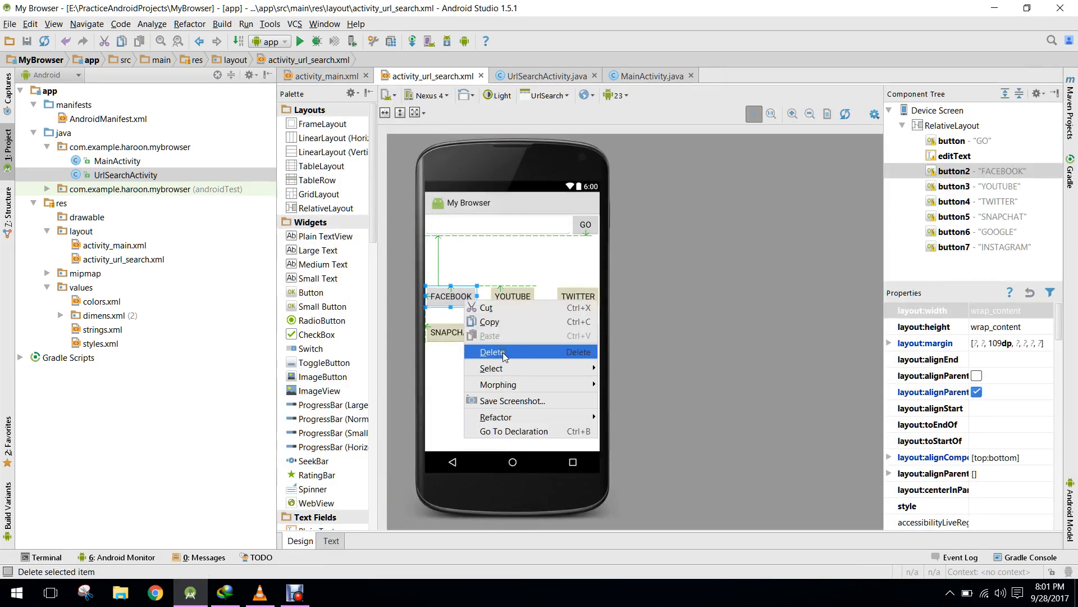
pyautogui.click(492, 352)
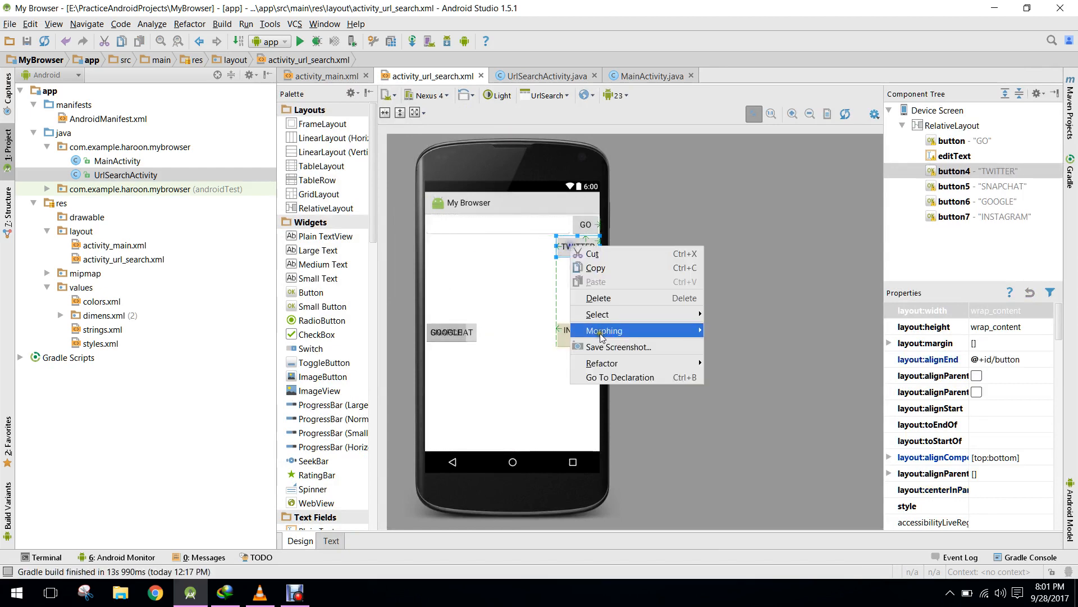
pyautogui.click(597, 298)
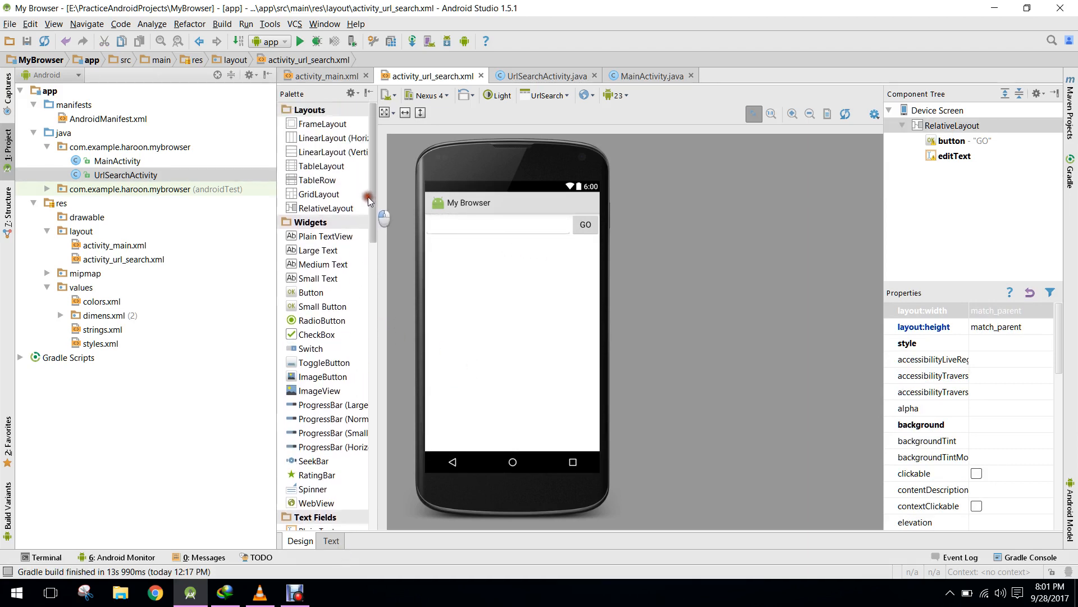
pyautogui.click(328, 76)
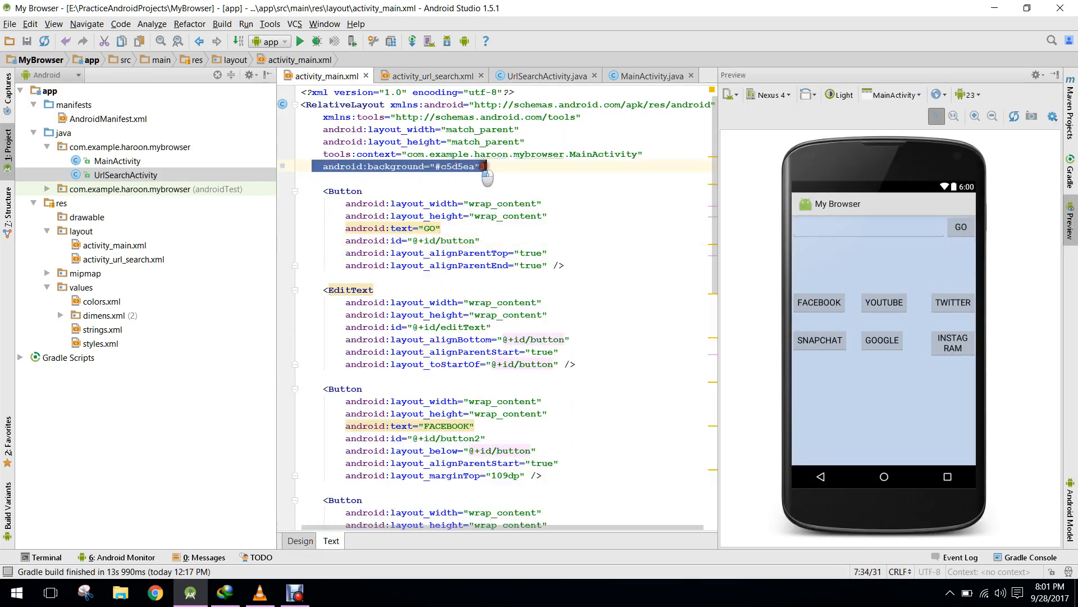
# Add android:background="#c5d5ea" to activity_url_search.xml and check it in Design view
pyautogui.click(431, 75)
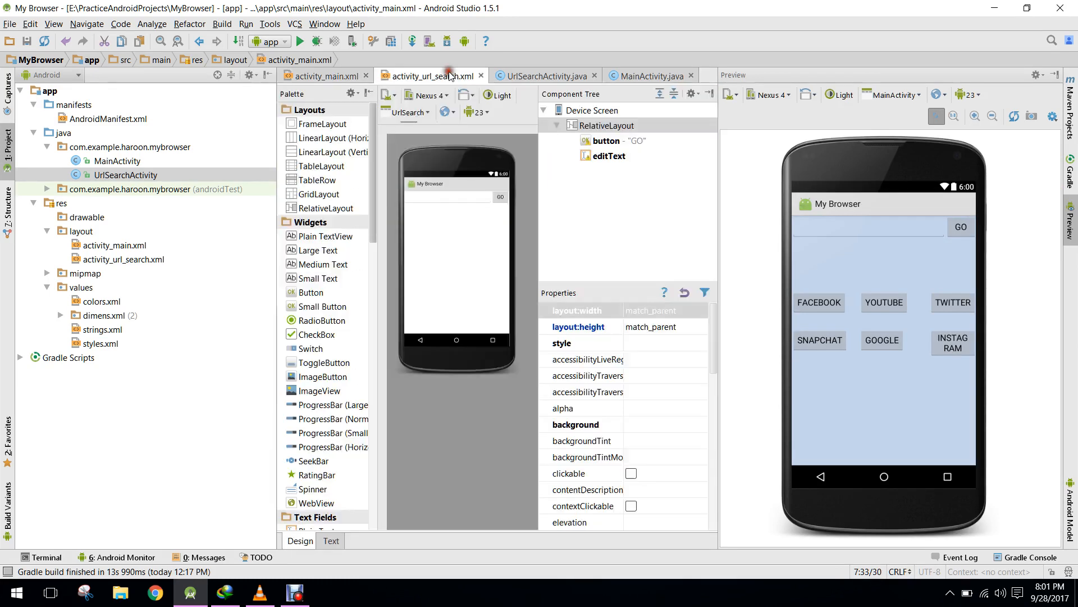
pyautogui.click(330, 541)
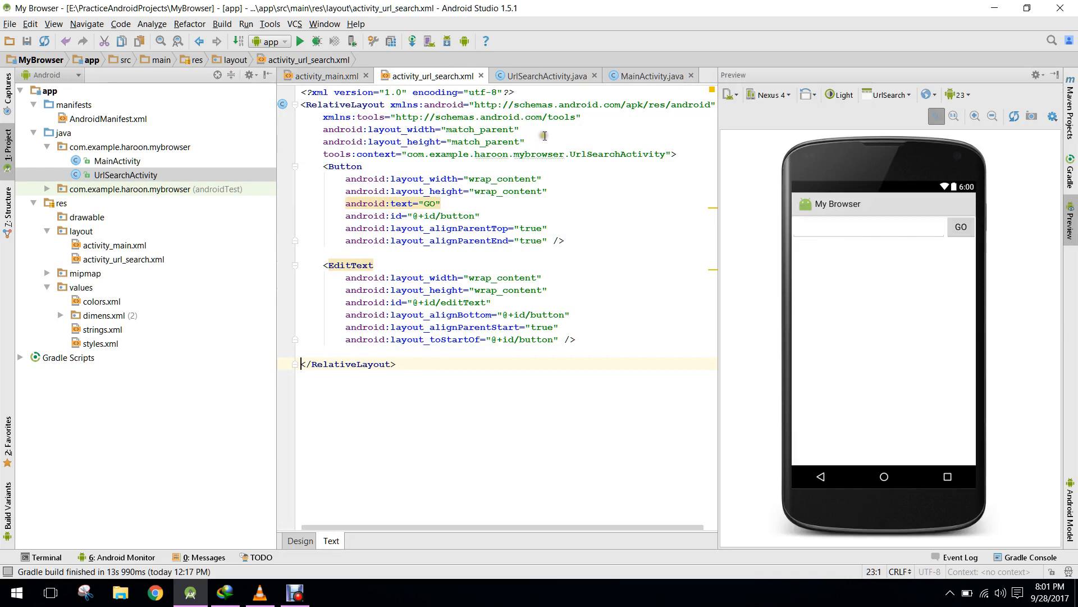
pyautogui.write('android:background="#c5d5ea"')
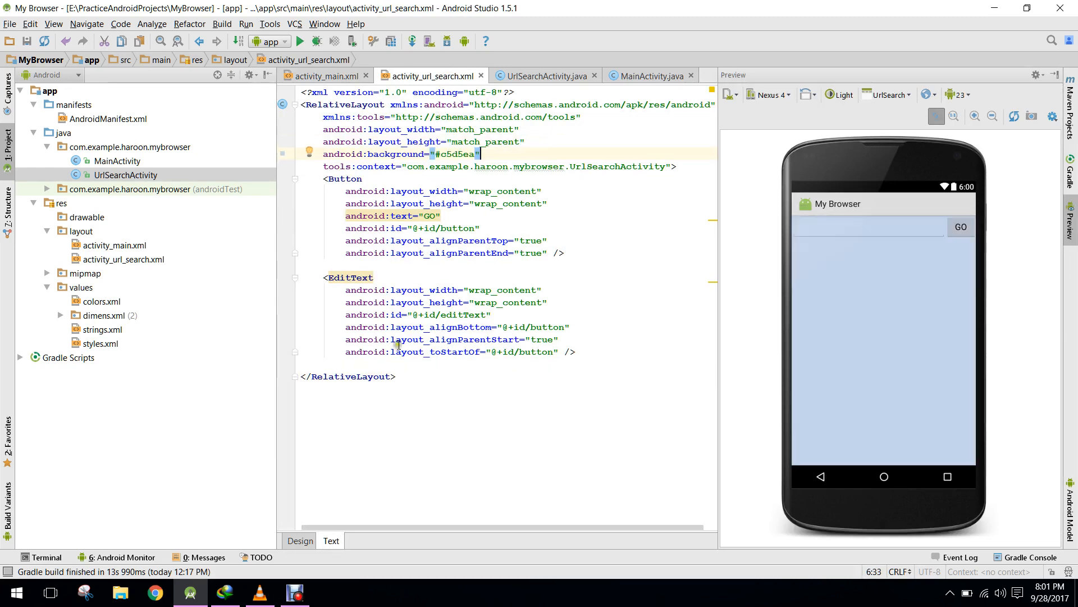
pyautogui.click(299, 540)
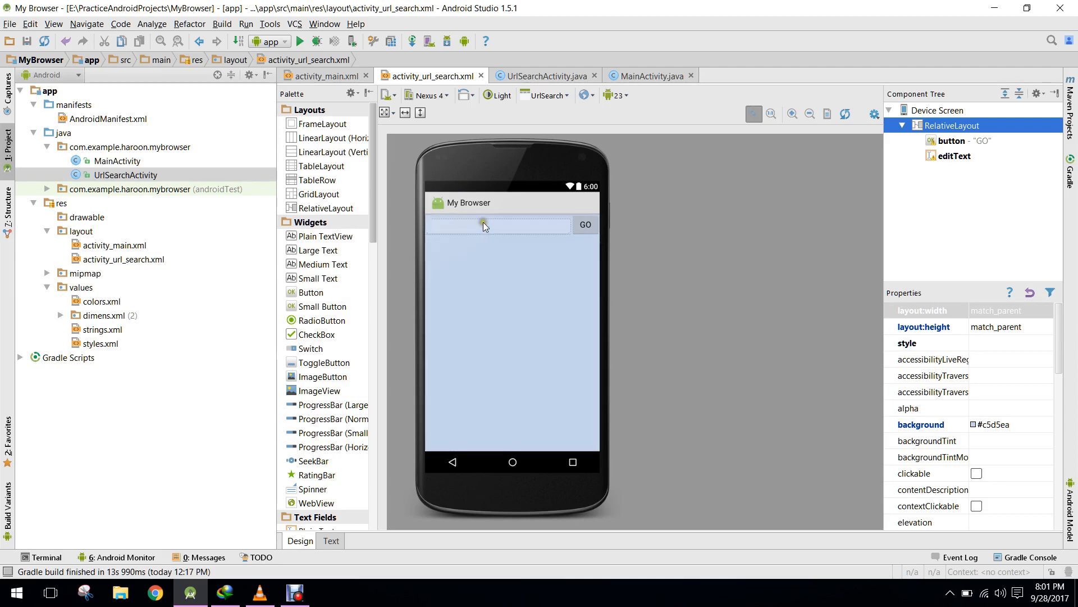
pyautogui.click(543, 75)
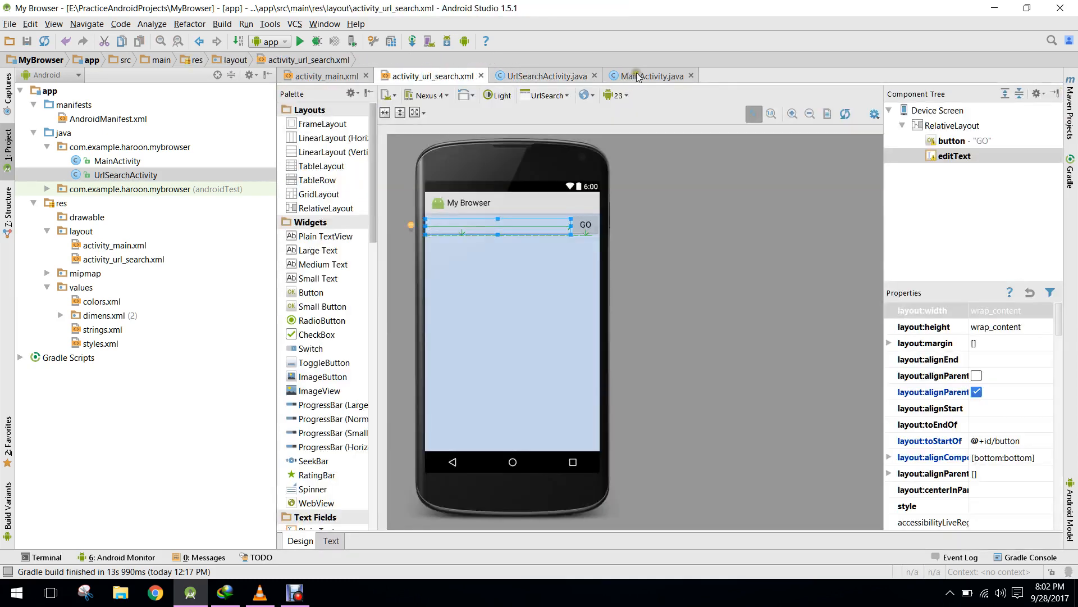
# Review the FACEBOOK button in the main layout and return to MainActivity.java
pyautogui.click(647, 75)
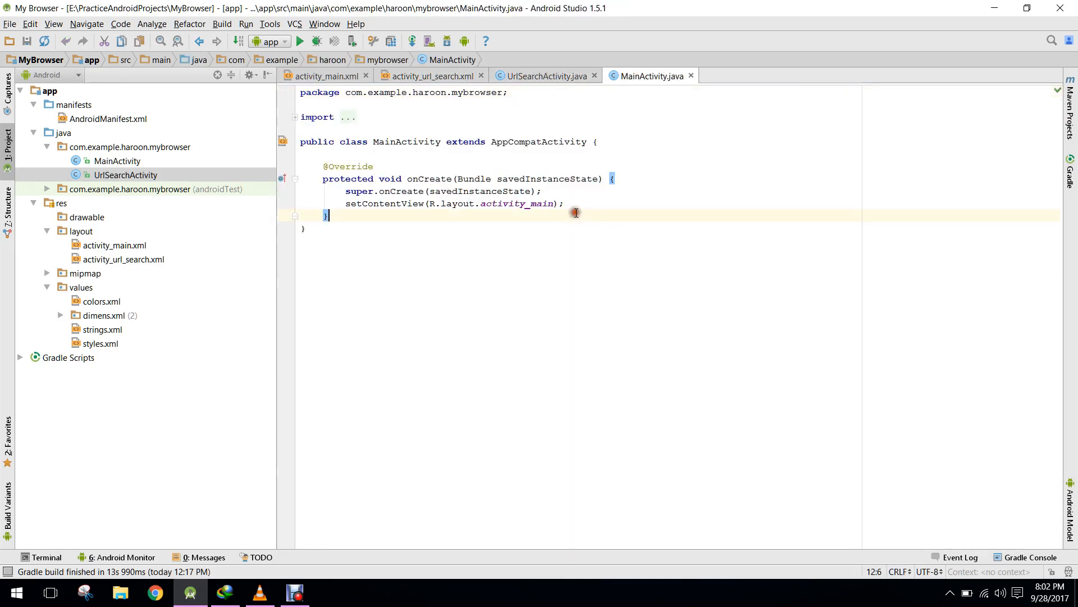
pyautogui.click(326, 75)
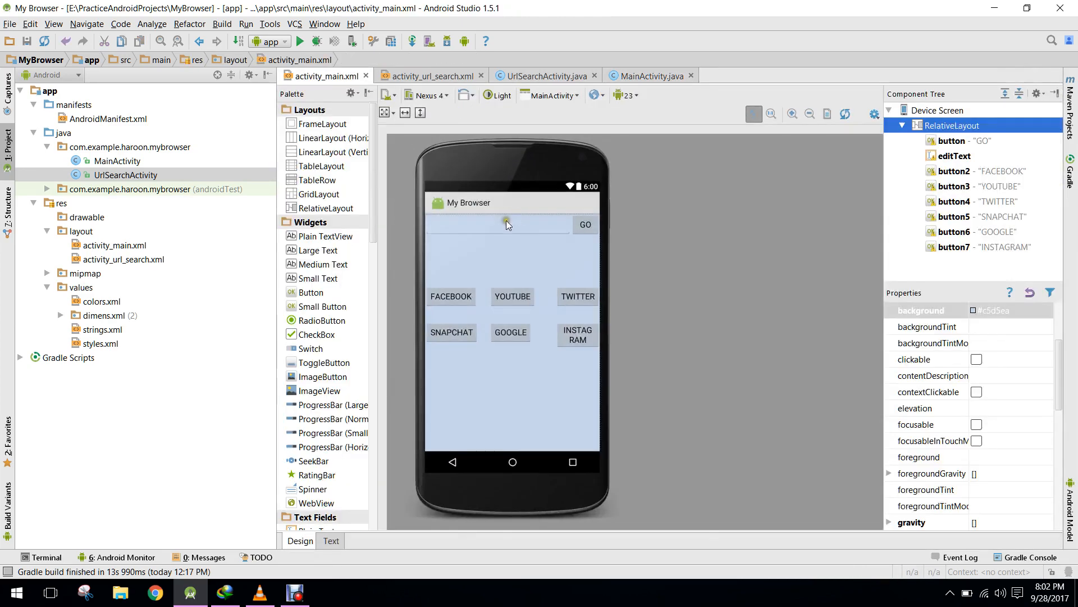
pyautogui.click(451, 296)
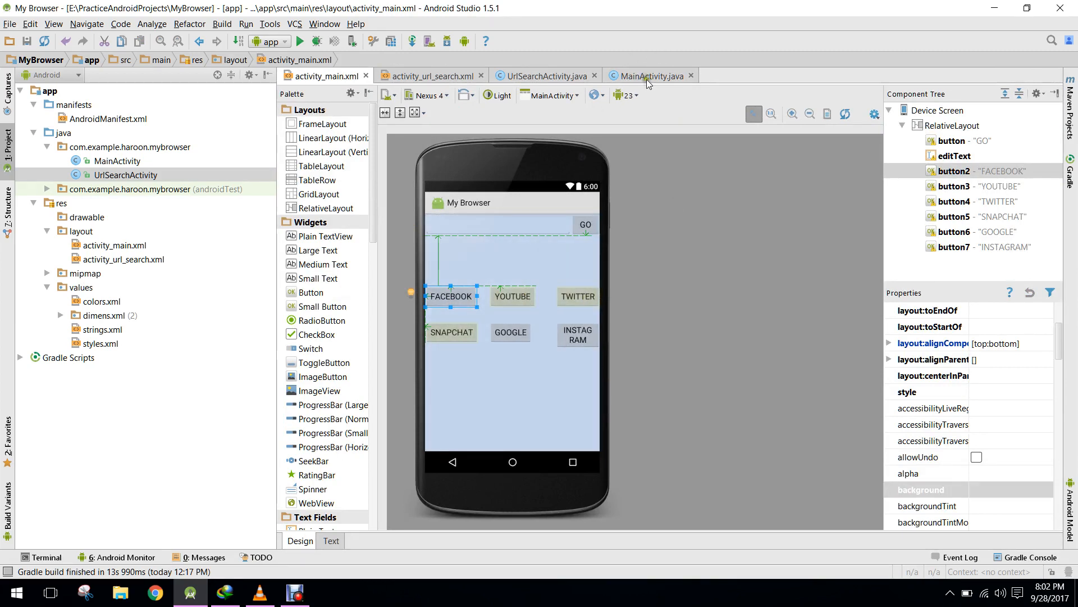
pyautogui.moveTo(649, 75)
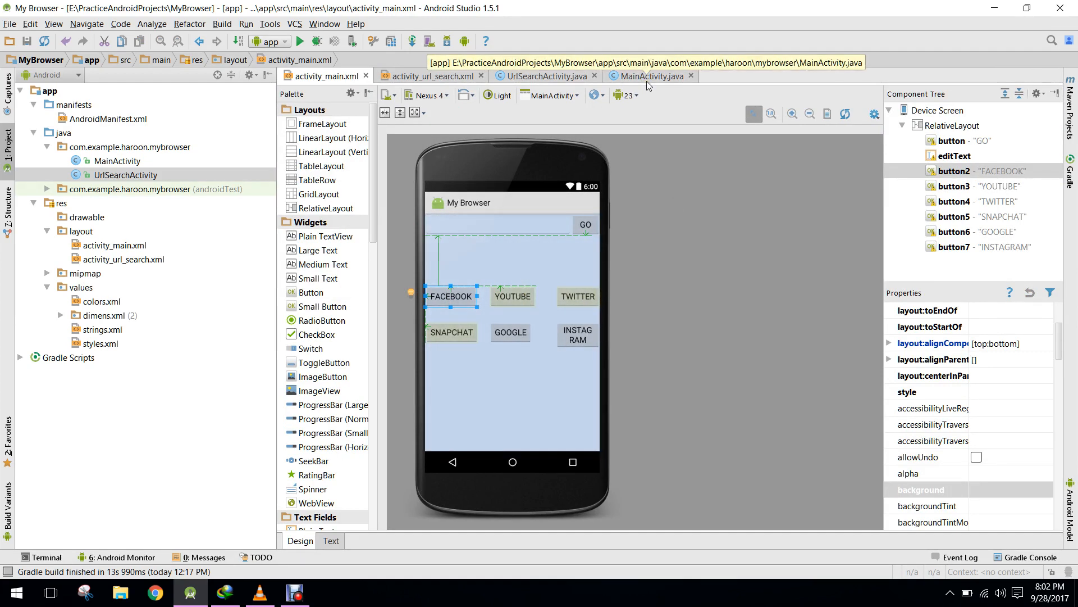
pyautogui.click(650, 75)
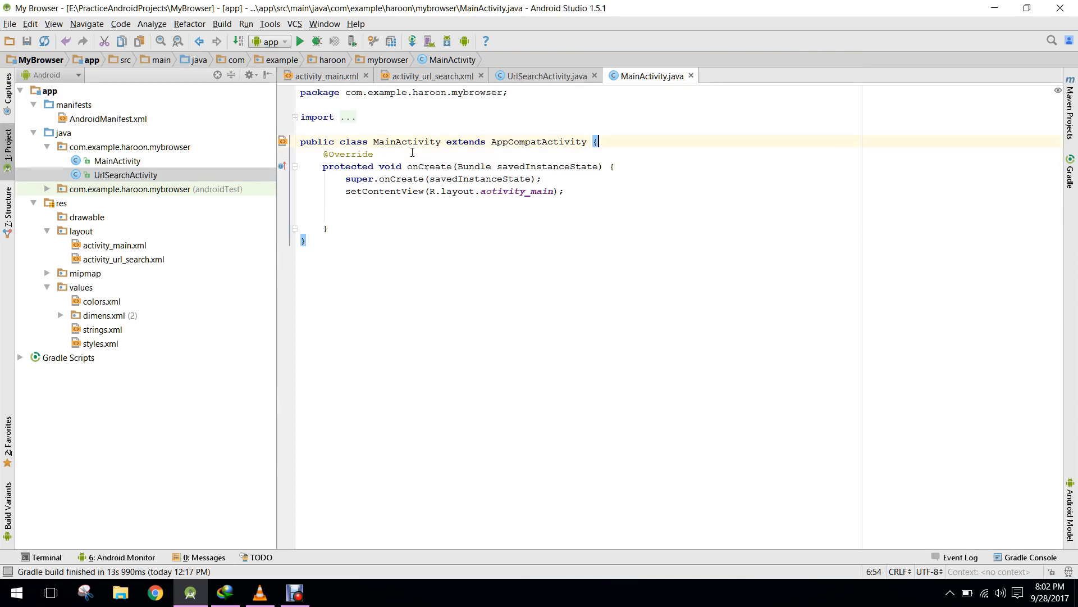
# Insert a blank line after onCreate's closing brace, then go back to the url search layout
pyautogui.click(341, 213)
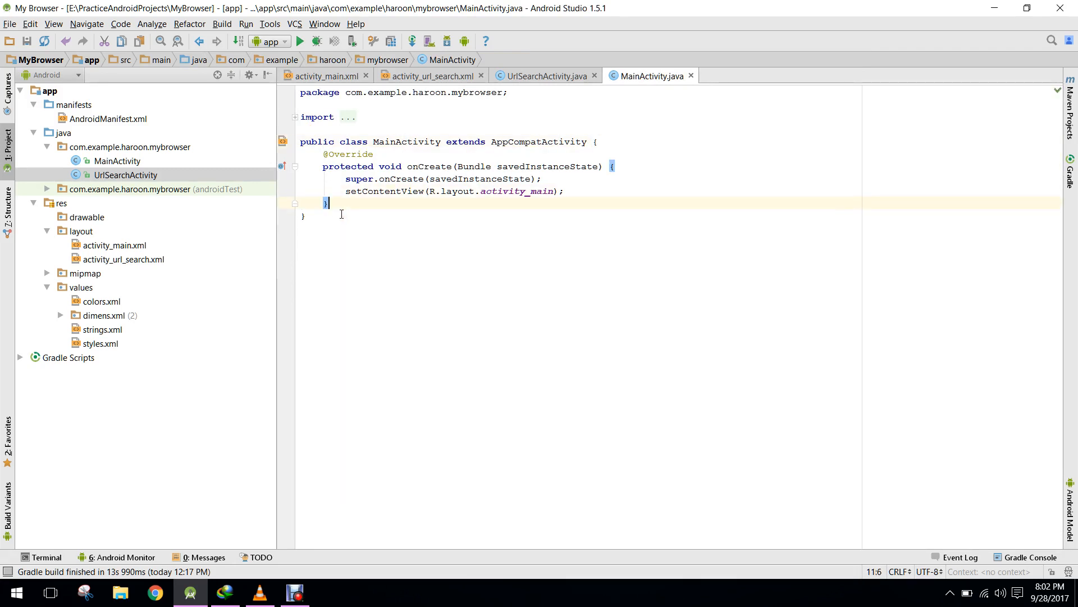
pyautogui.press('enter')
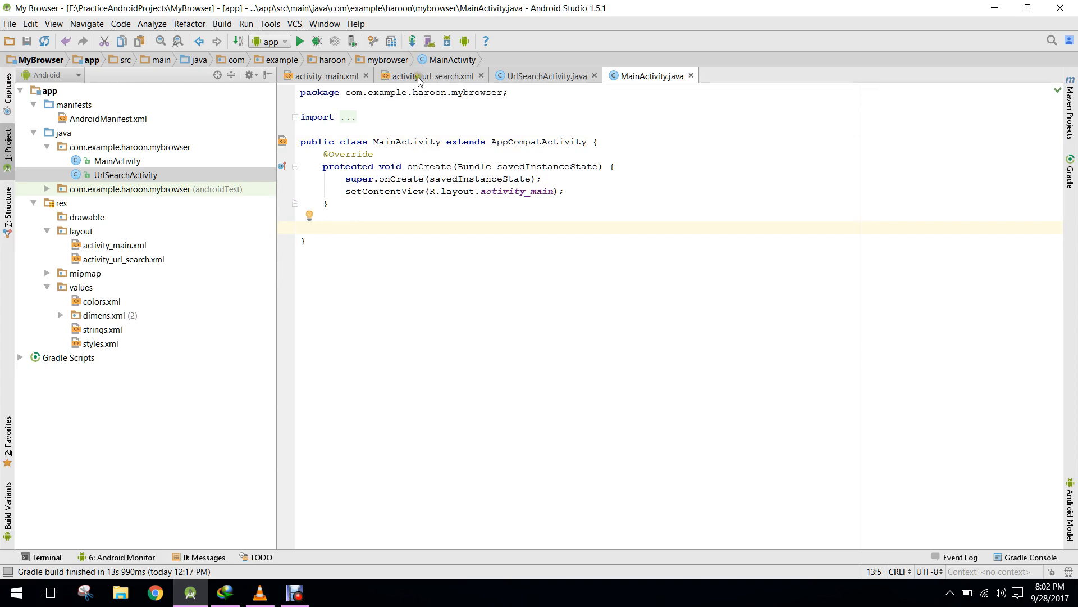
pyautogui.click(431, 75)
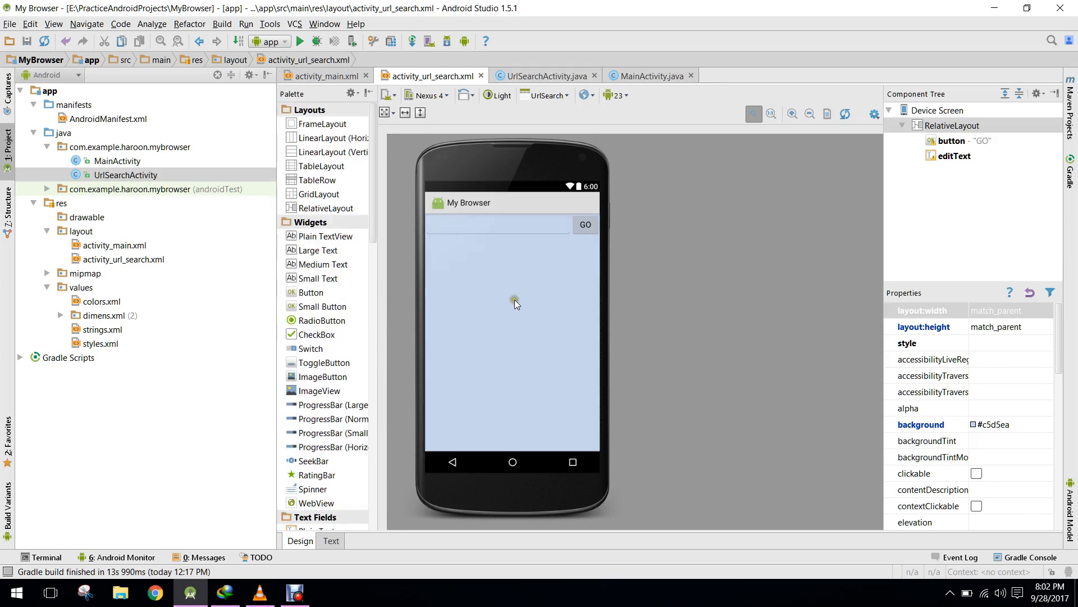
pyautogui.moveTo(600, 311)
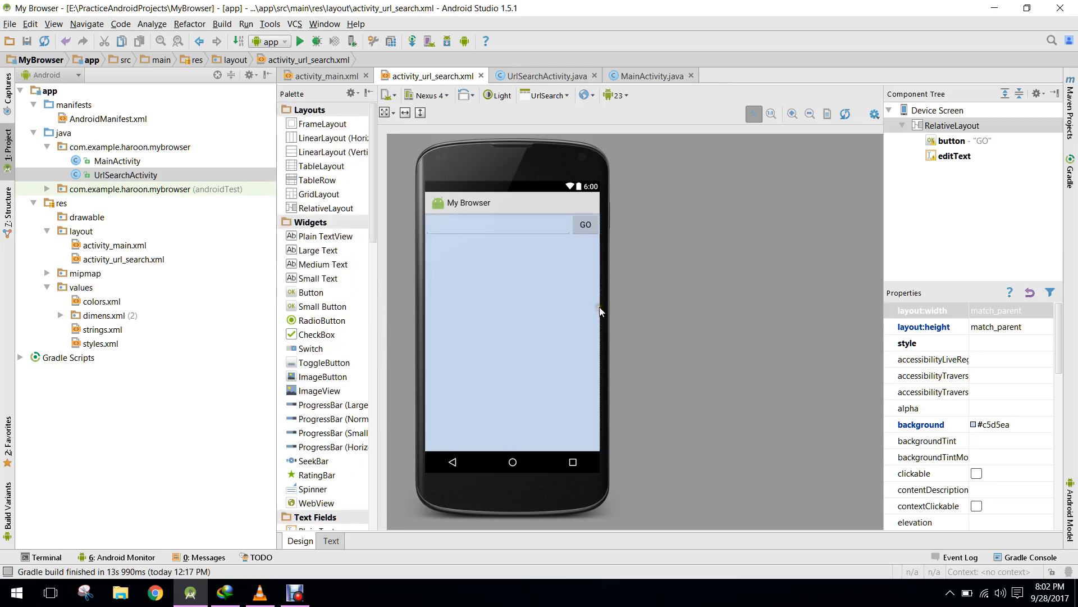
pyautogui.moveTo(566, 351)
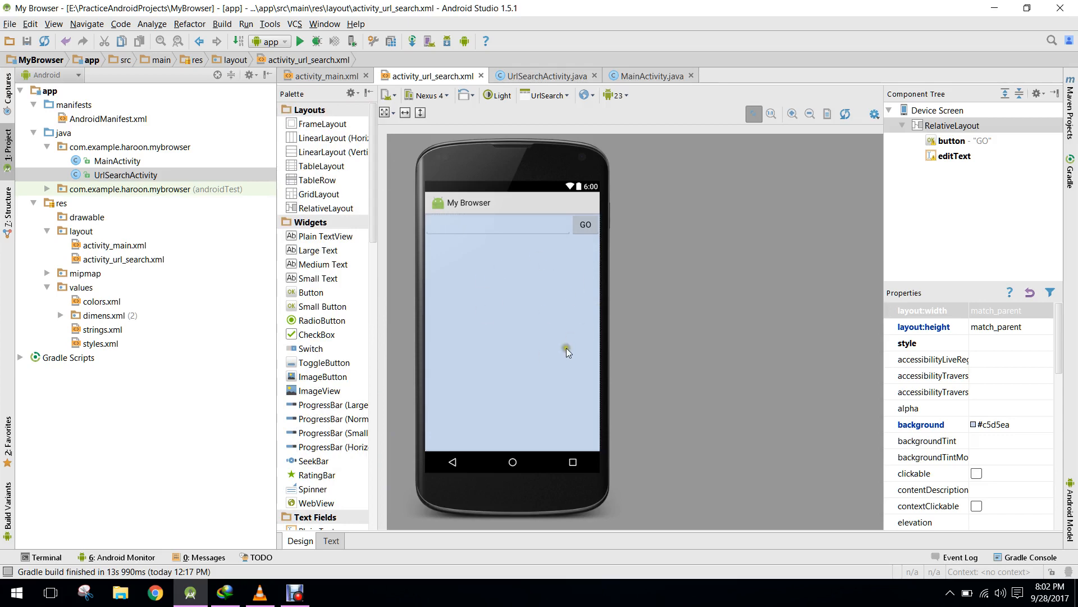